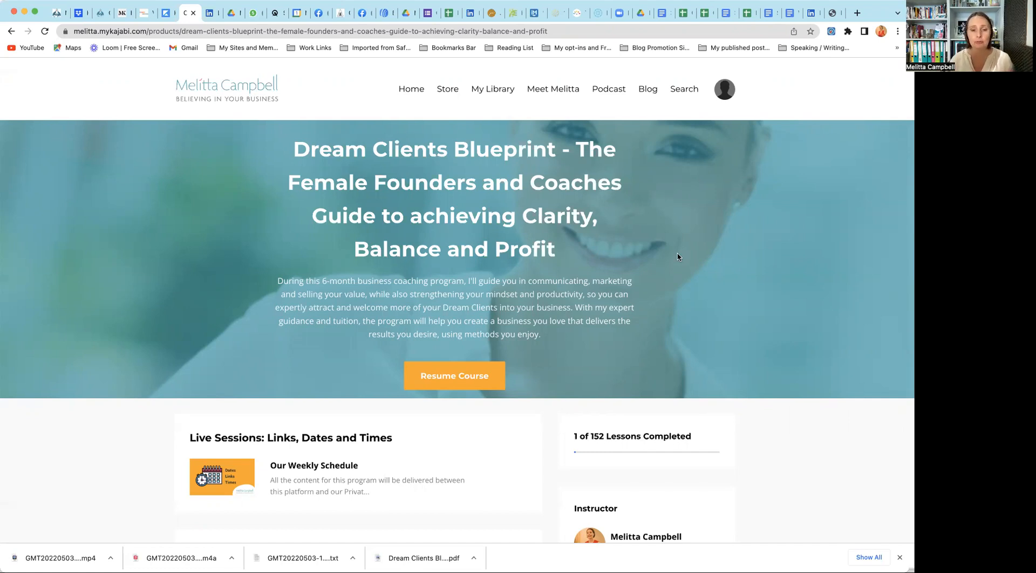
Step: Open the Our Weekly Schedule lesson under Live Sessions and start reading its coaching call schedule
{"action": "scroll", "scroll_direction": "down", "scroll_amount": 3}
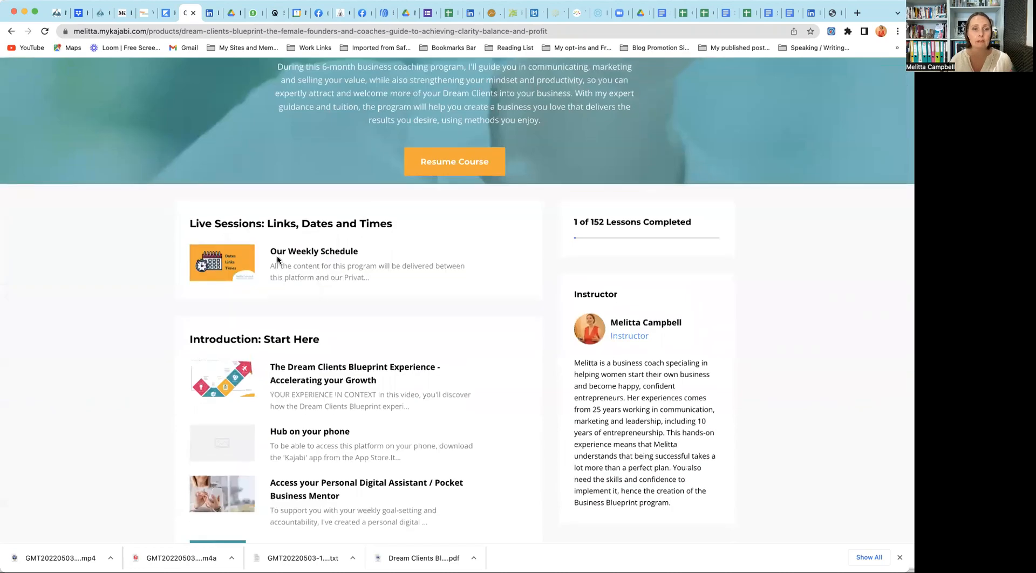
{"action": "left_click", "coordinate": [314, 266]}
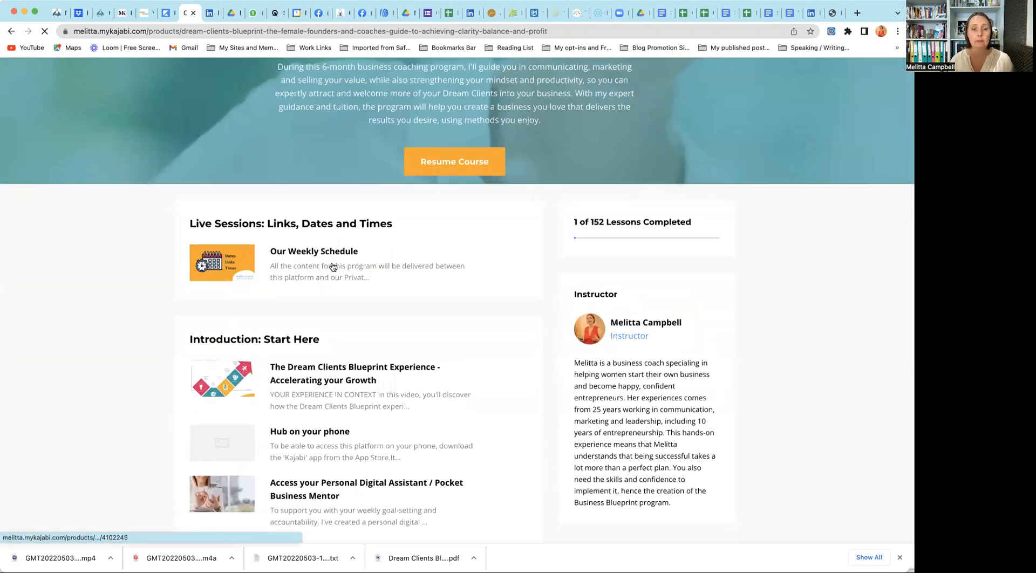
{"action": "left_click", "coordinate": [313, 250]}
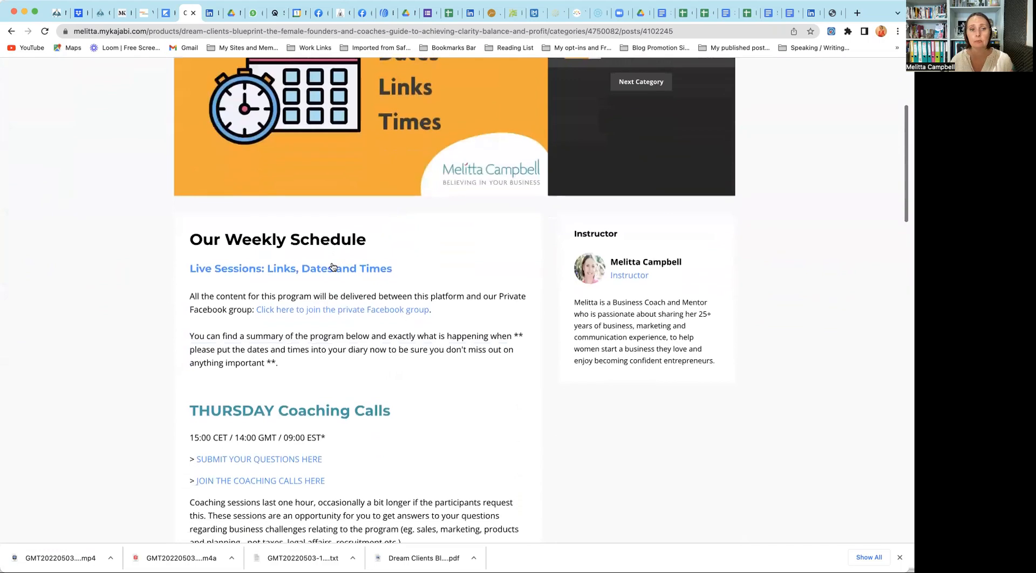
{"action": "scroll", "scroll_direction": "down", "scroll_amount": 3}
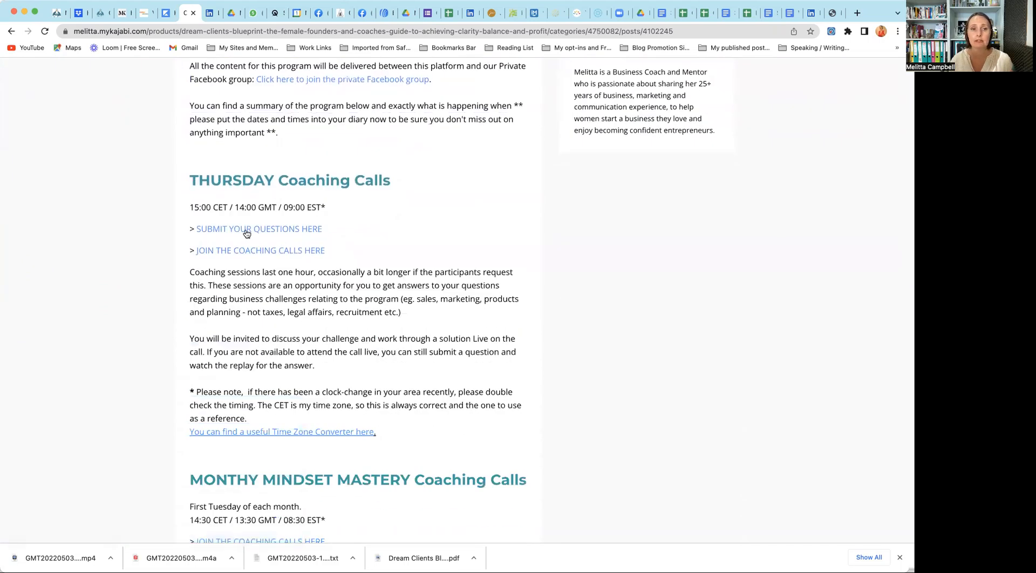
{"action": "mouse_move", "coordinate": [258, 229]}
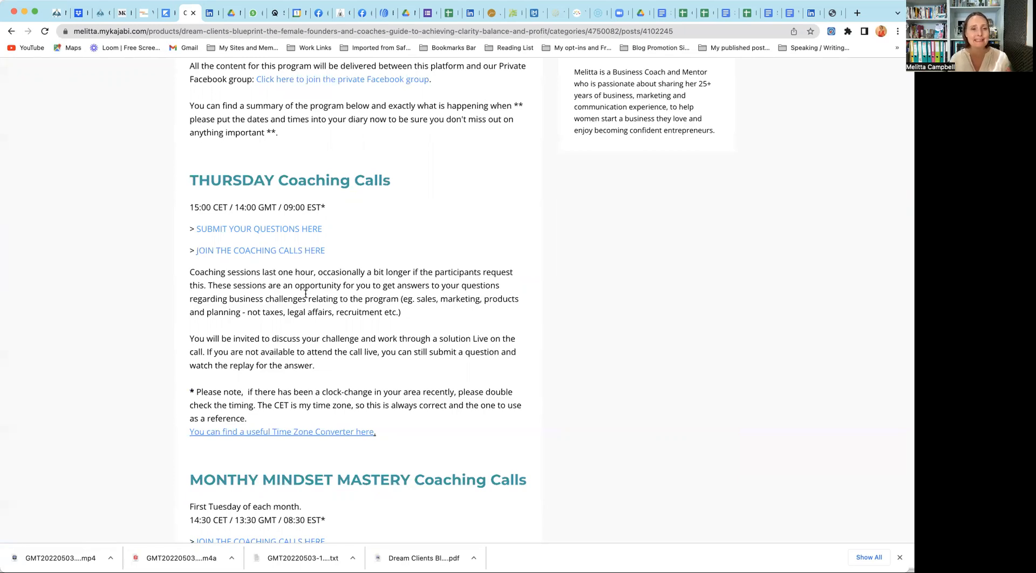
{"action": "mouse_move", "coordinate": [176, 231]}
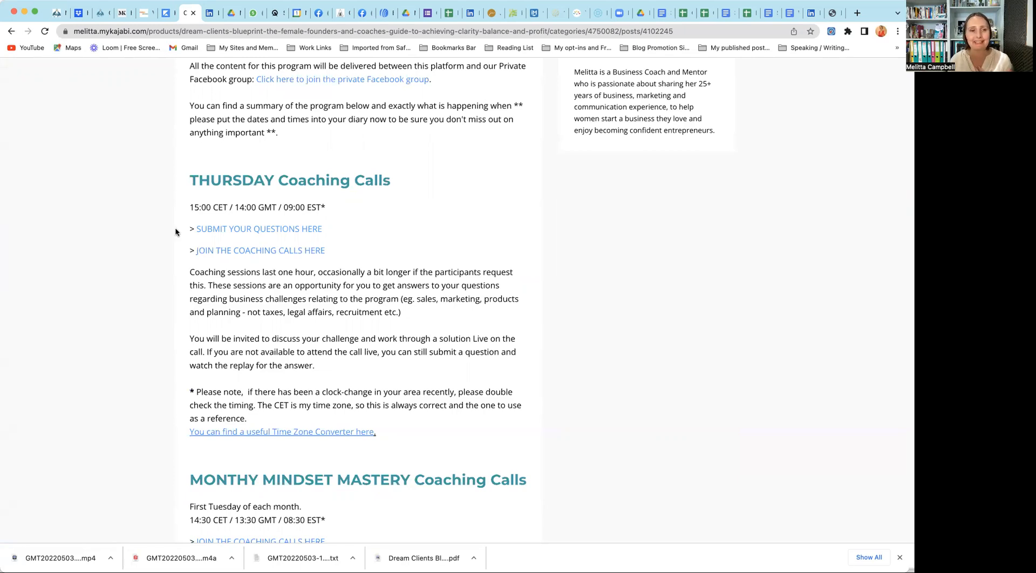
Step: Read through the rest of the lesson covering bonuses, the phone app and questions
{"action": "scroll", "scroll_direction": "down", "scroll_amount": 3}
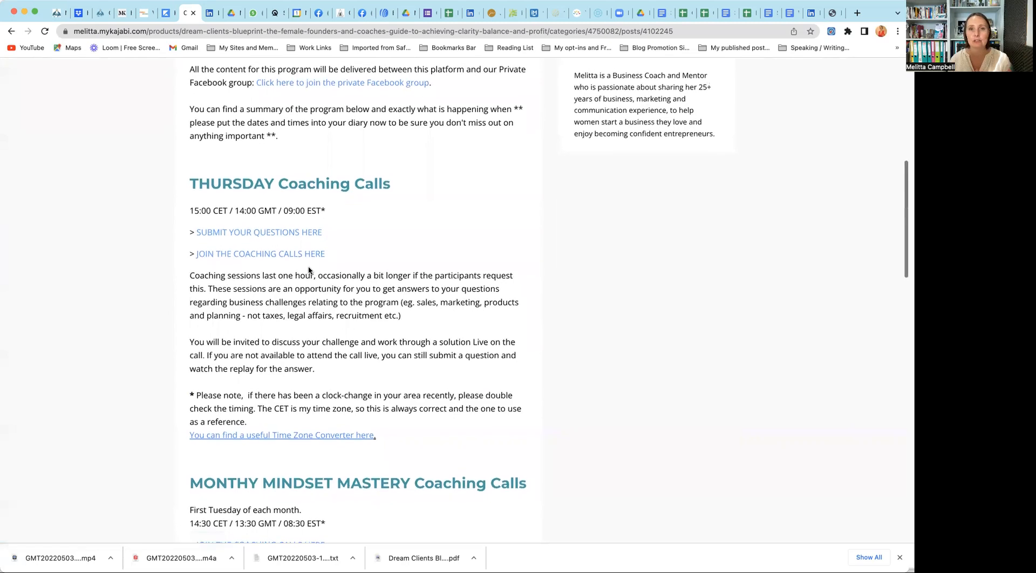
{"action": "scroll", "scroll_direction": "down", "scroll_amount": 3}
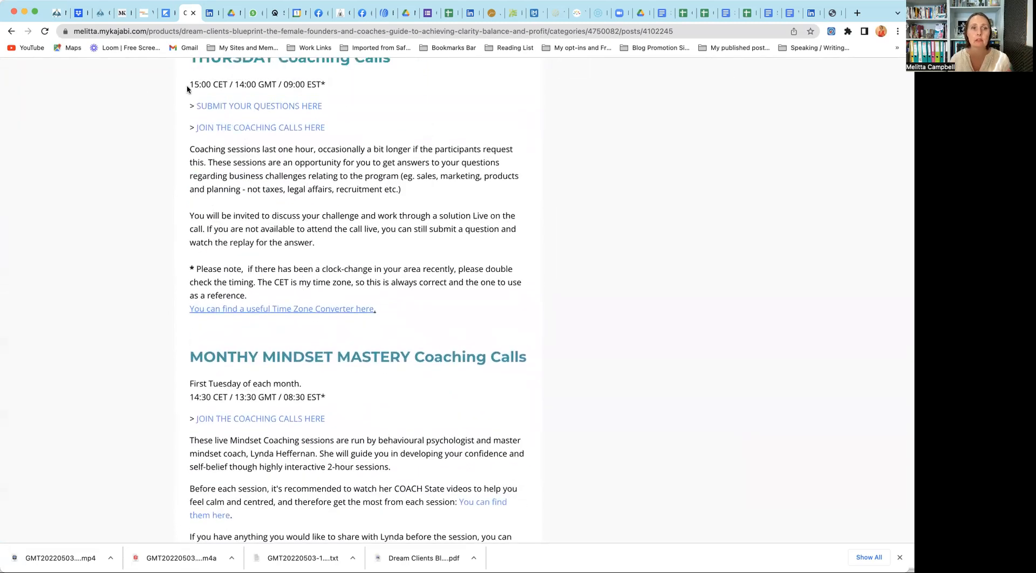
{"action": "mouse_move", "coordinate": [367, 342]}
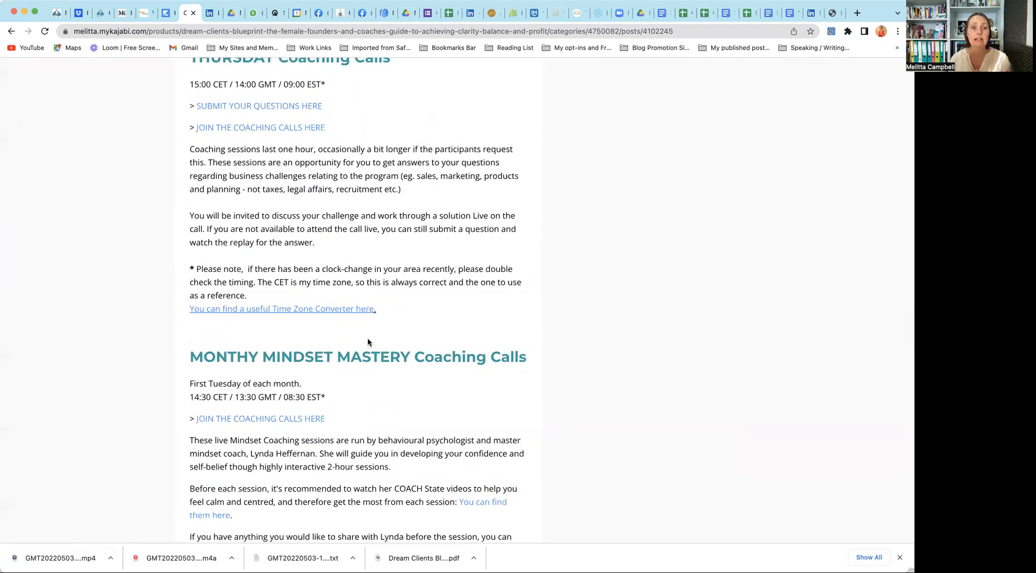
{"action": "scroll", "scroll_direction": "down", "scroll_amount": 3}
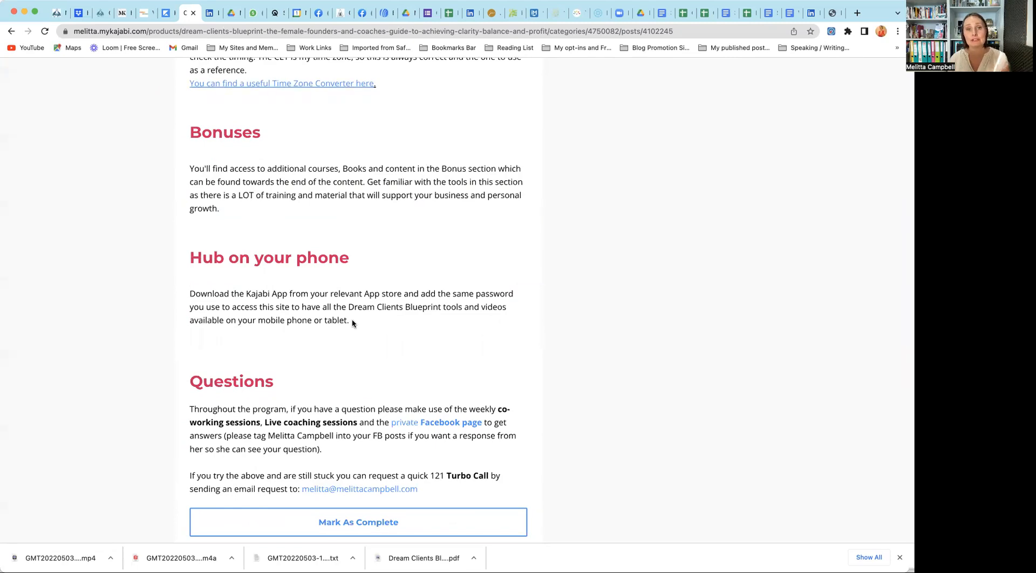
{"action": "scroll", "scroll_direction": "down", "scroll_amount": 3}
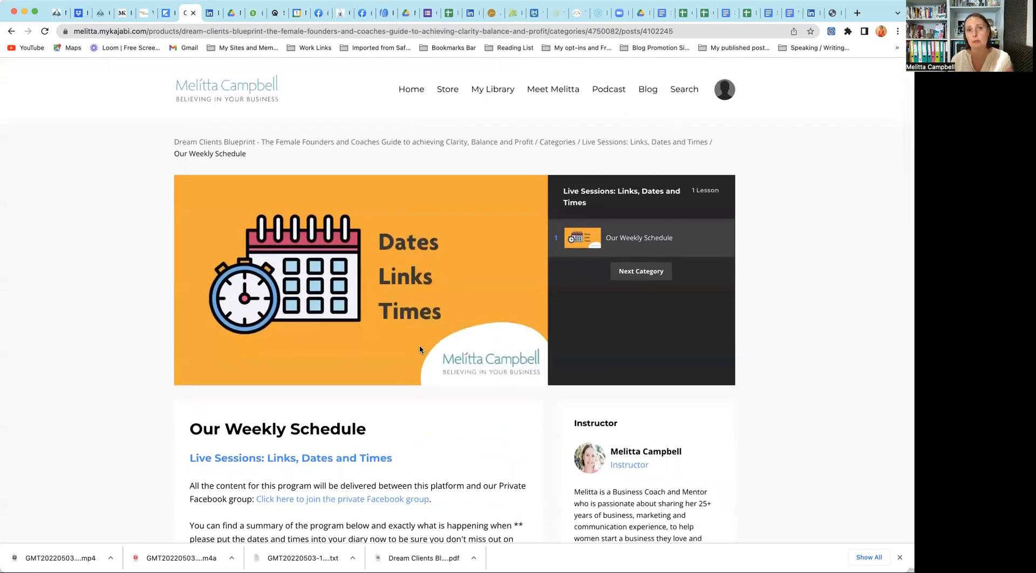
Step: Go back to the course landing page and scroll to the Introduction: Start Here lesson list
{"action": "left_click", "coordinate": [11, 31]}
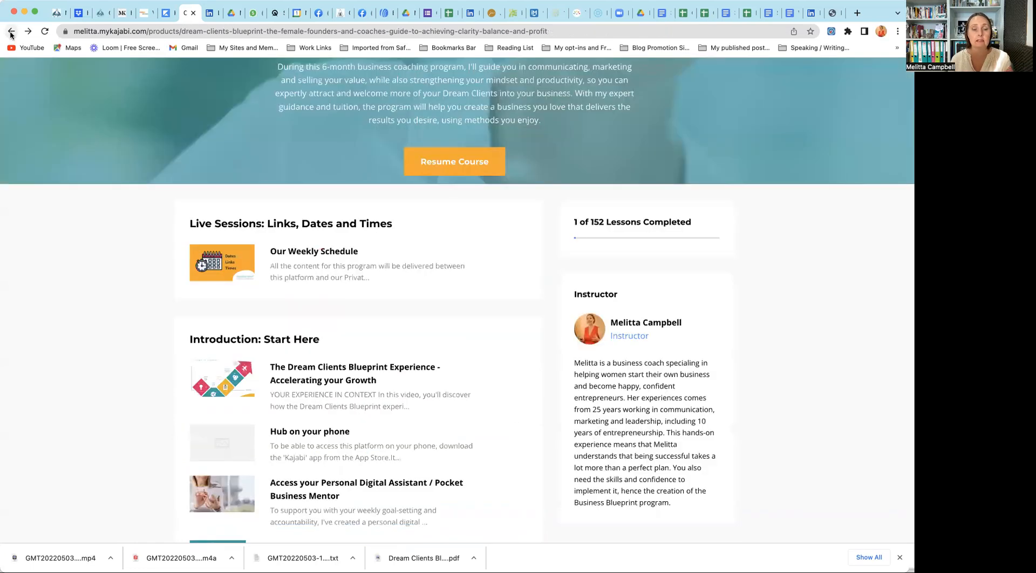
{"action": "scroll", "scroll_direction": "down", "scroll_amount": 3}
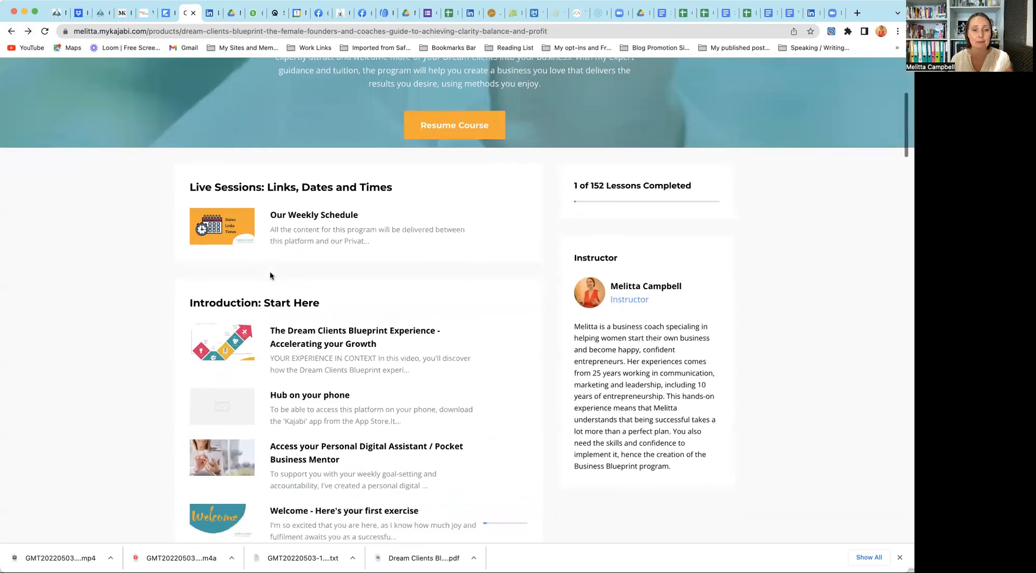
{"action": "scroll", "scroll_direction": "down", "scroll_amount": 3}
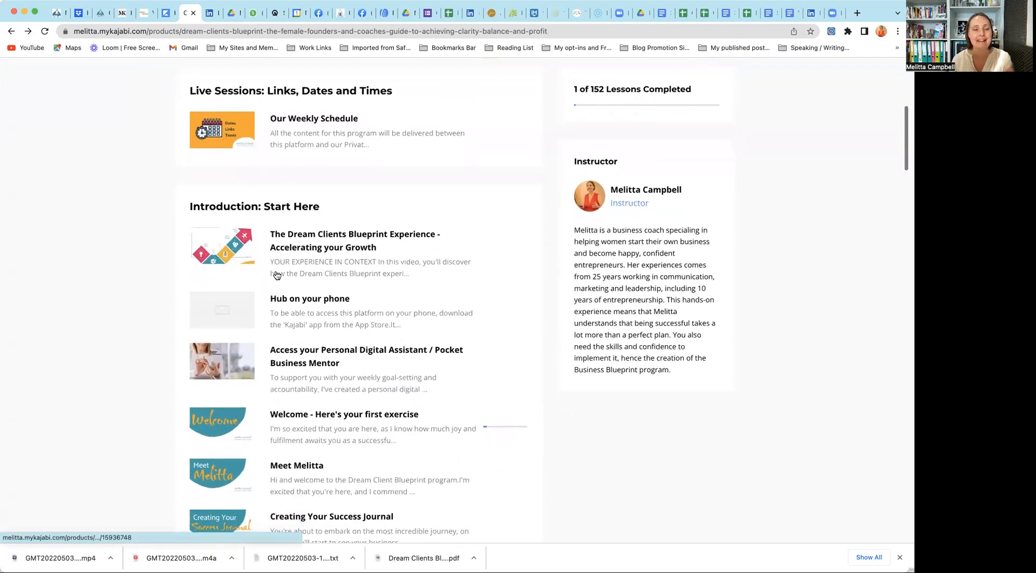
{"action": "scroll", "scroll_direction": "down", "scroll_amount": 3}
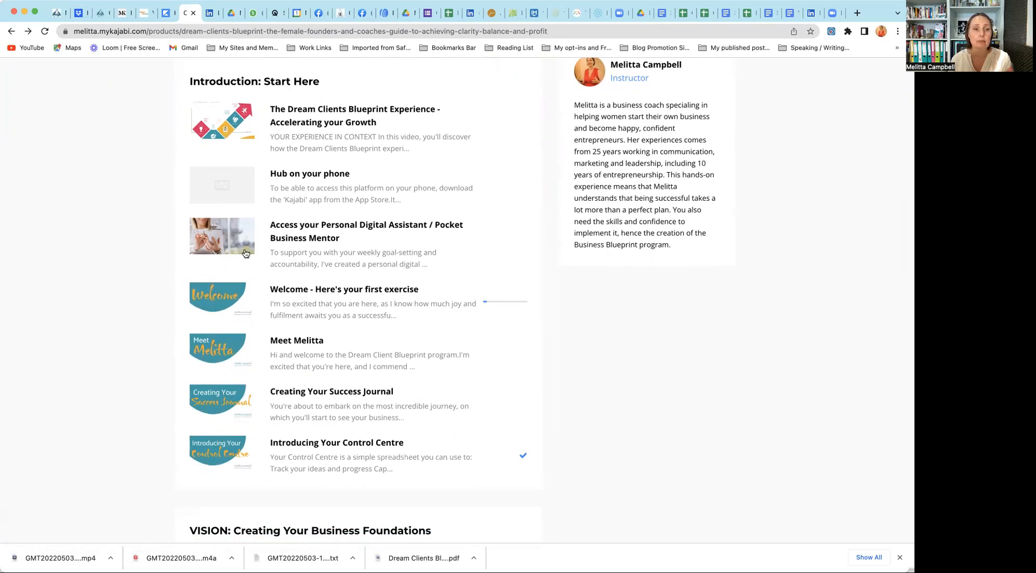
{"action": "scroll", "scroll_direction": "down", "scroll_amount": 3}
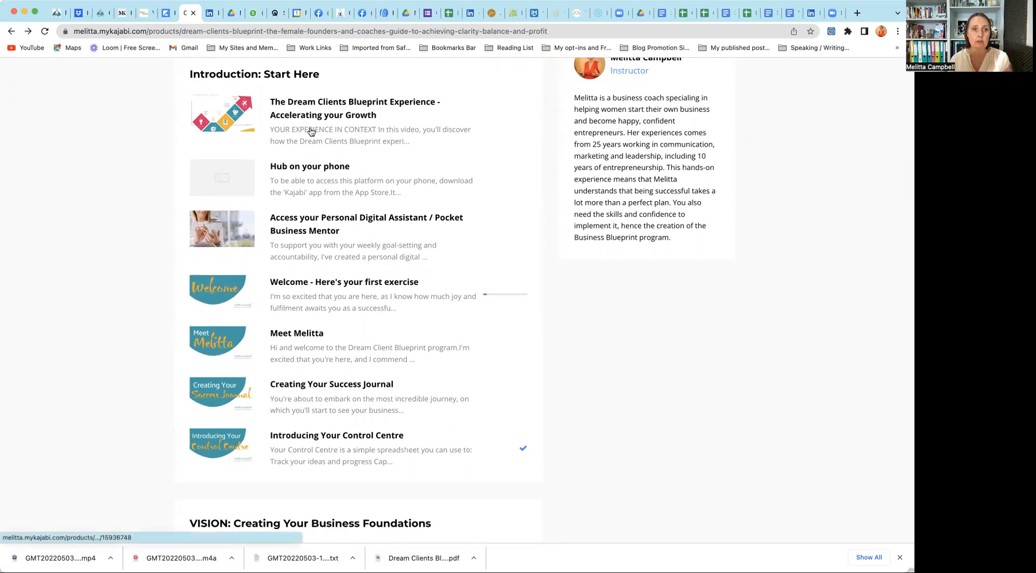
{"action": "mouse_move", "coordinate": [508, 218]}
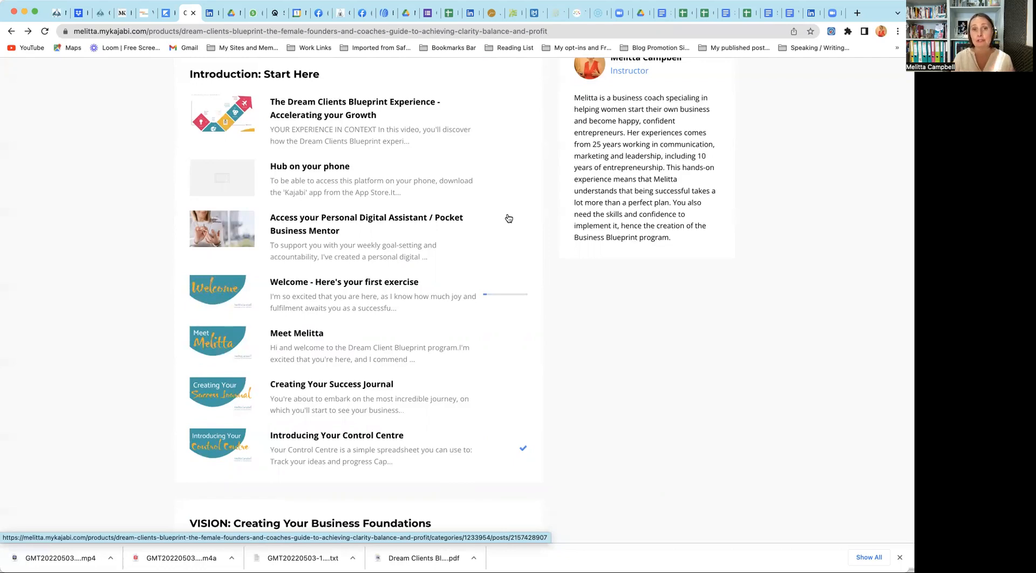
{"action": "left_click", "coordinate": [336, 435]}
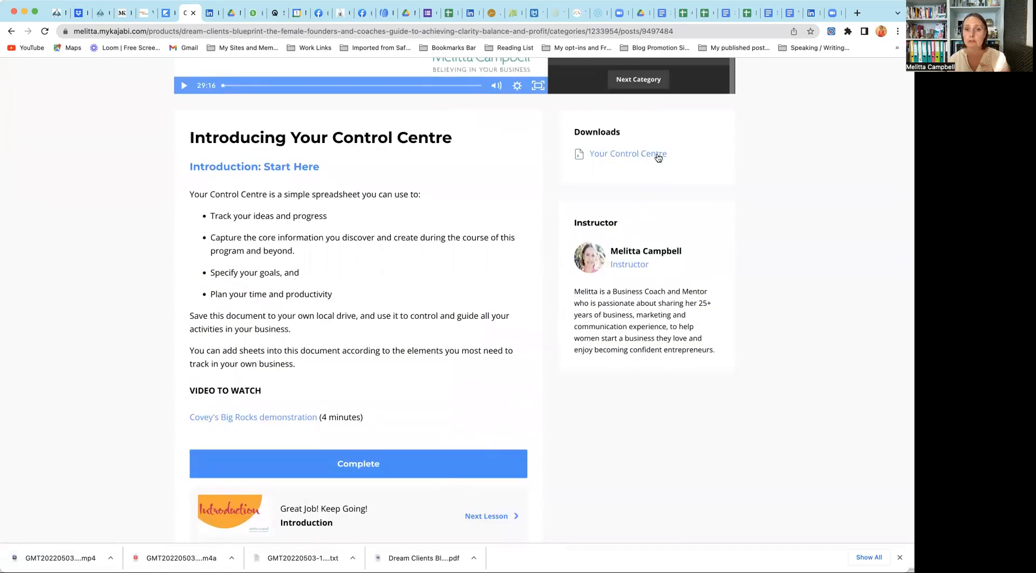
{"action": "mouse_move", "coordinate": [407, 374]}
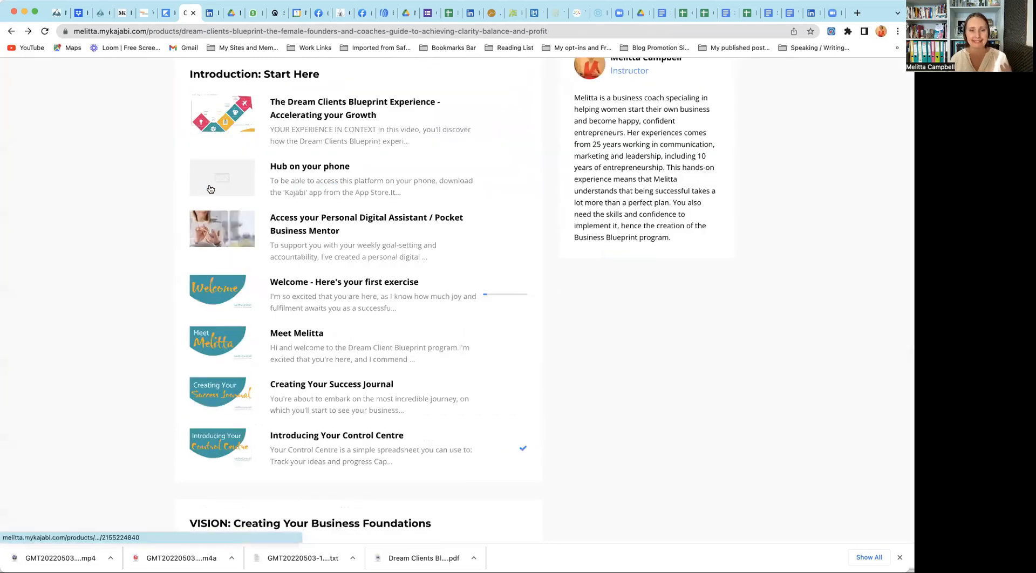
{"action": "scroll", "scroll_direction": "down", "scroll_amount": 3}
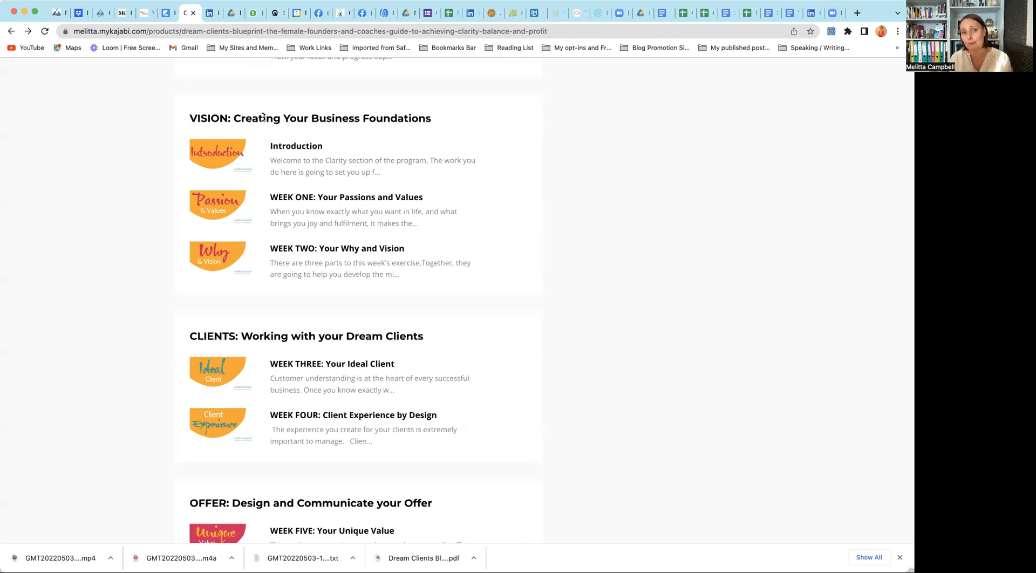
{"action": "mouse_move", "coordinate": [384, 203]}
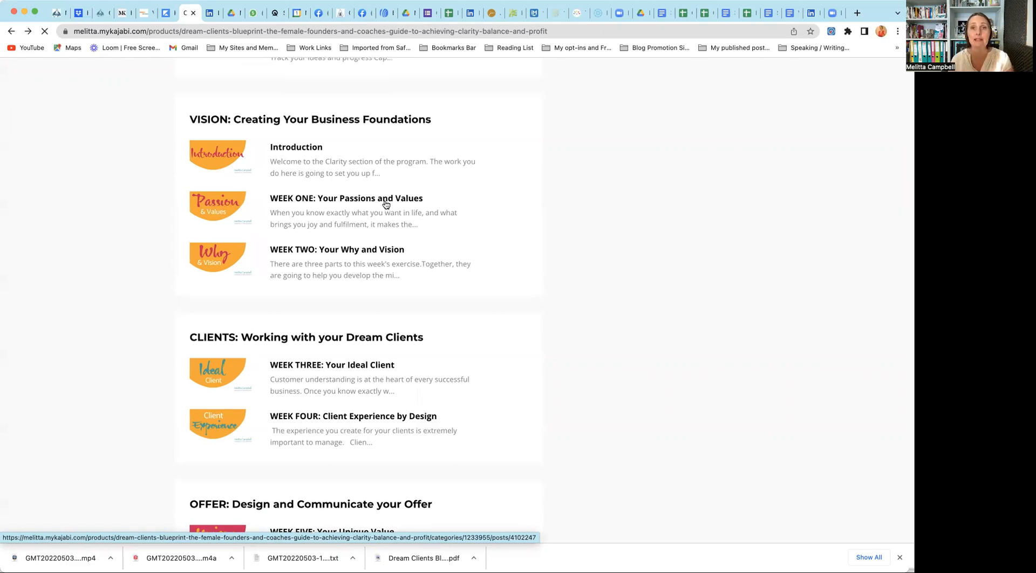
{"action": "left_click", "coordinate": [346, 197]}
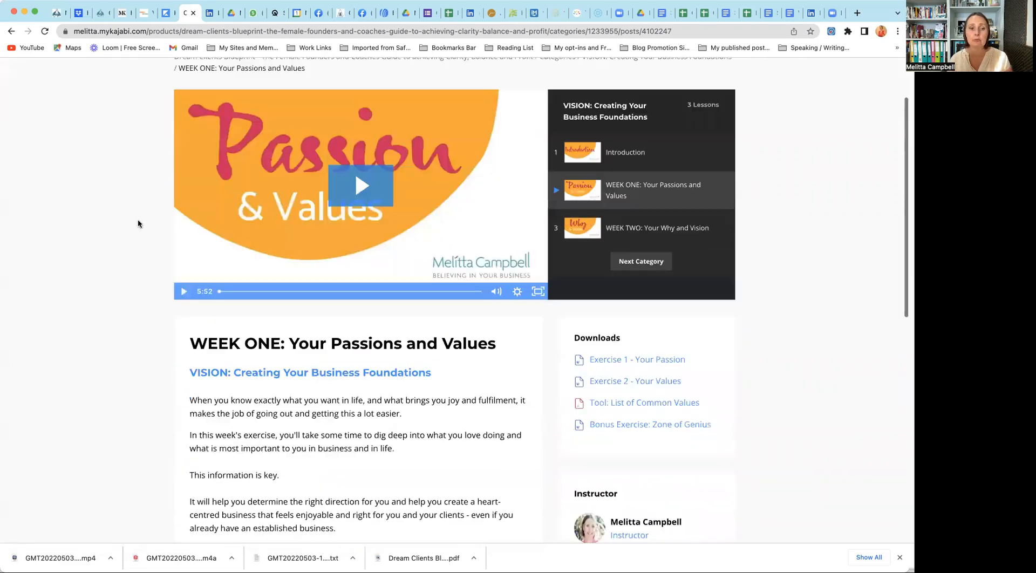
{"action": "scroll", "scroll_direction": "down", "scroll_amount": 3}
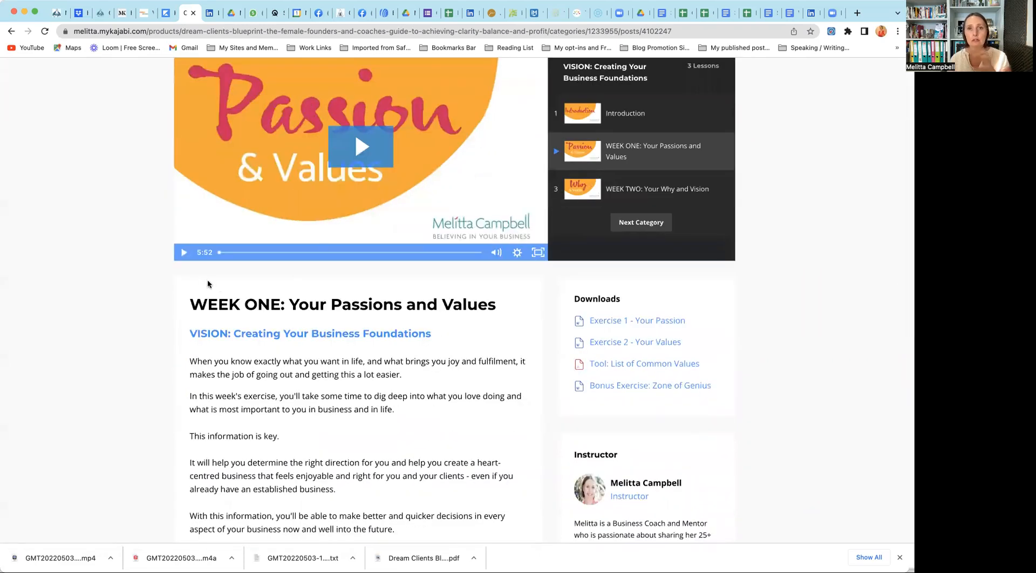
{"action": "scroll", "scroll_direction": "down", "scroll_amount": 3}
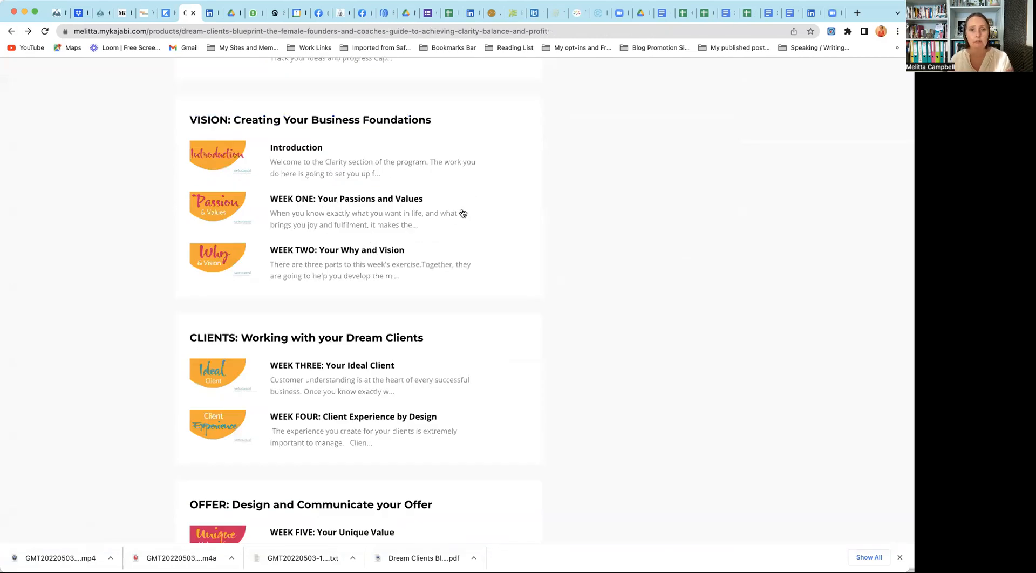
Step: Scroll the outline past Vision, Clients and Offer down to the Leadership and Productivity modules
{"action": "scroll", "scroll_direction": "down", "scroll_amount": 3}
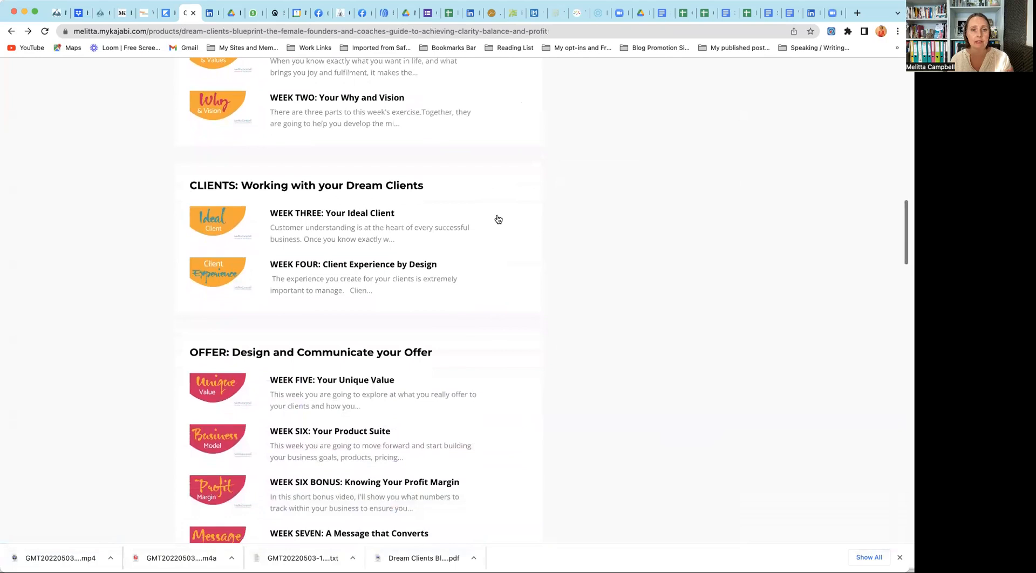
{"action": "scroll", "scroll_direction": "down", "scroll_amount": 3}
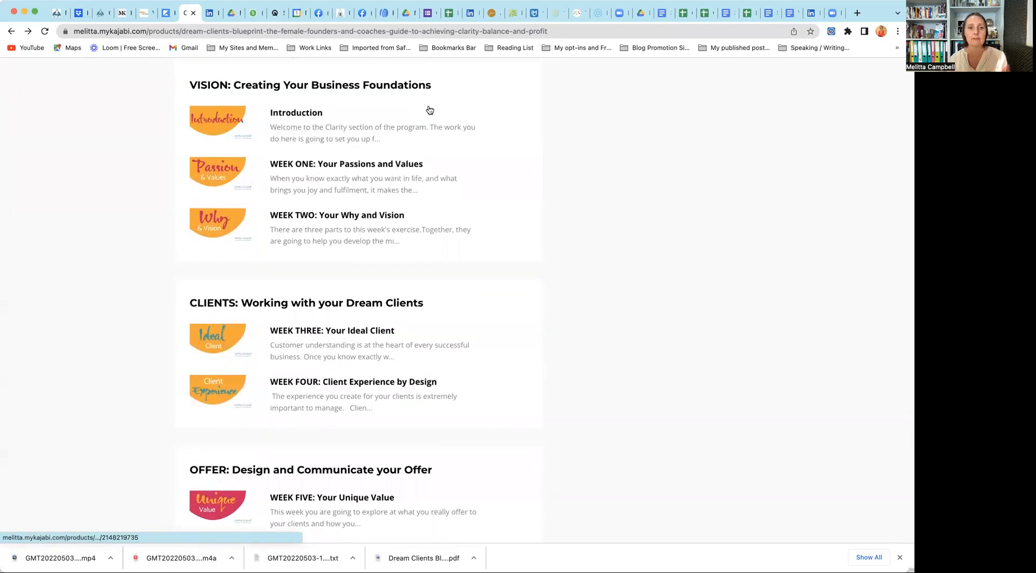
{"action": "scroll", "scroll_direction": "down", "scroll_amount": 3}
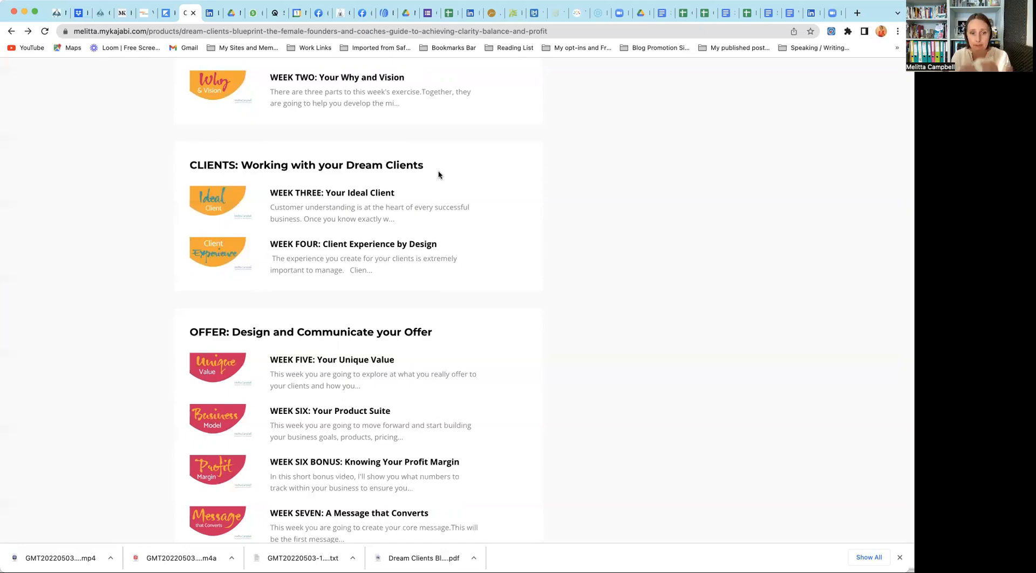
{"action": "scroll", "scroll_direction": "down", "scroll_amount": 3}
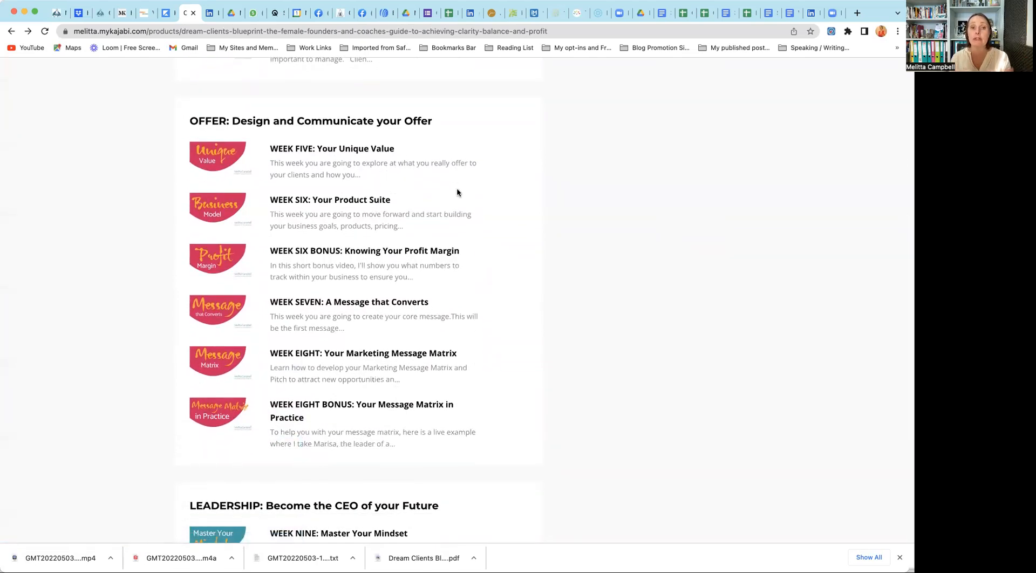
{"action": "scroll", "scroll_direction": "down", "scroll_amount": 3}
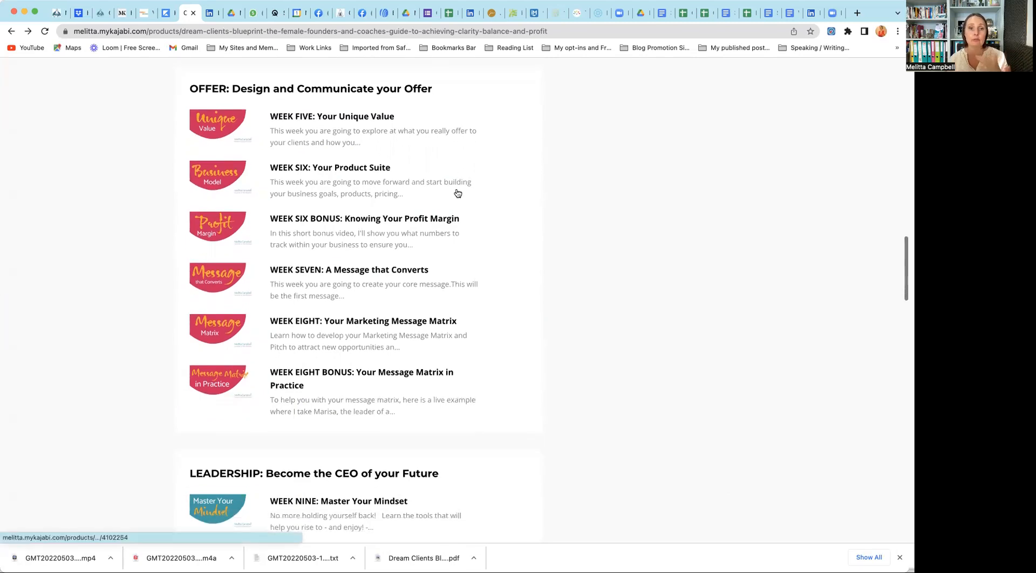
{"action": "scroll", "scroll_direction": "down", "scroll_amount": 3}
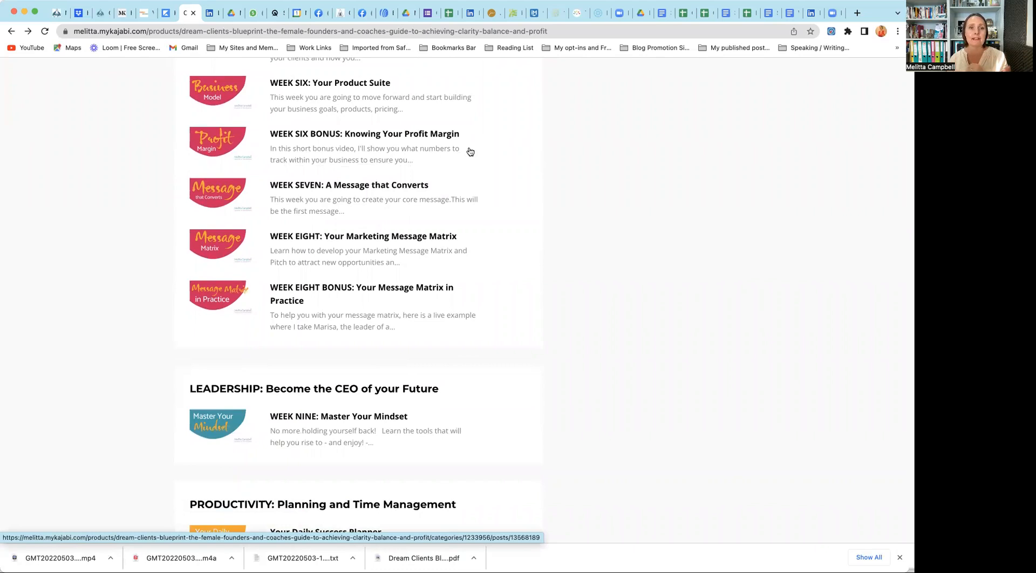
{"action": "scroll", "scroll_direction": "down", "scroll_amount": 3}
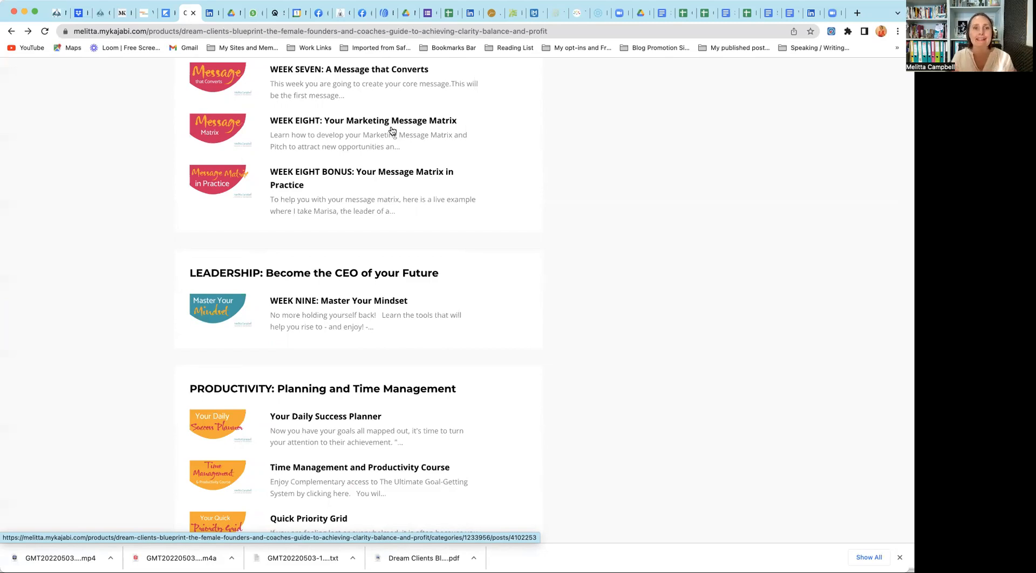
Step: Scroll through Productivity to the Marketing module, weeks ten to twelve, with Sales starting below
{"action": "scroll", "scroll_direction": "down", "scroll_amount": 3}
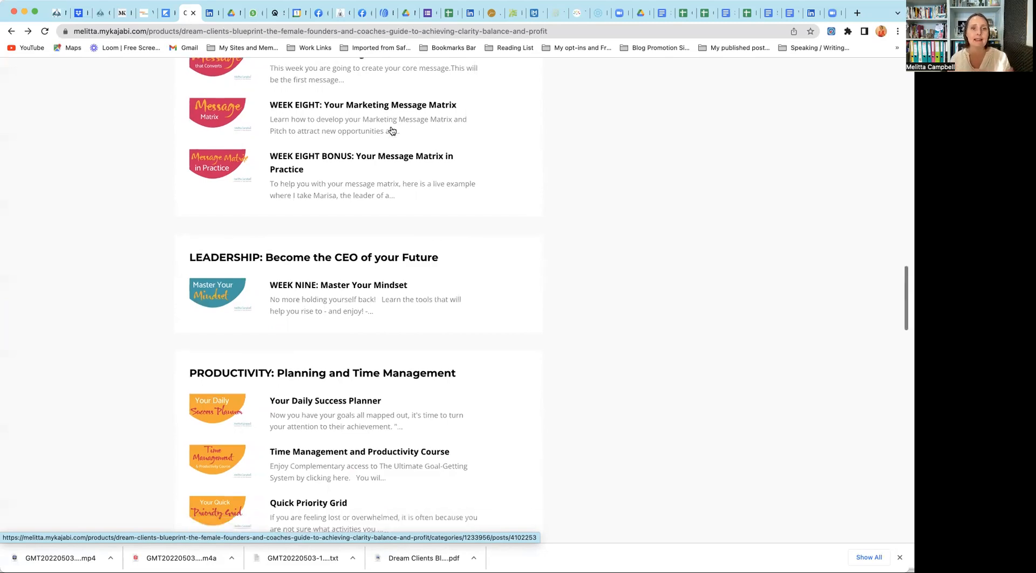
{"action": "scroll", "scroll_direction": "down", "scroll_amount": 3}
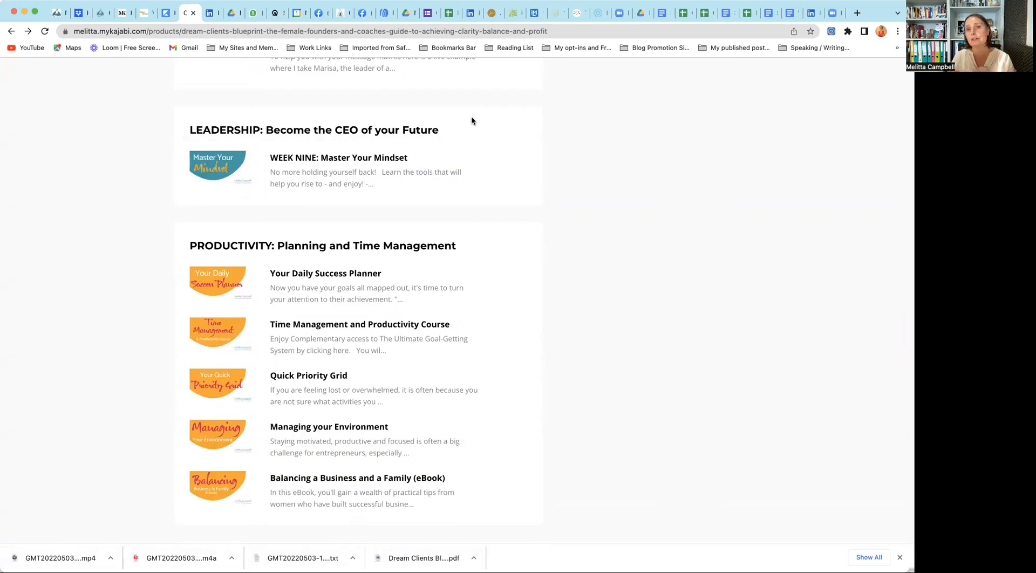
{"action": "scroll", "scroll_direction": "down", "scroll_amount": 3}
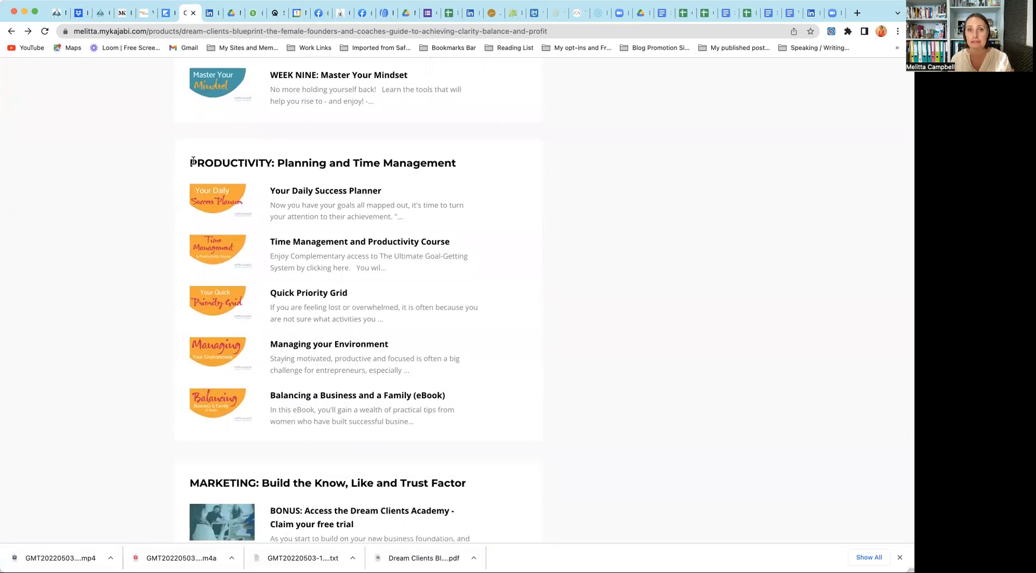
{"action": "scroll", "scroll_direction": "down", "scroll_amount": 3}
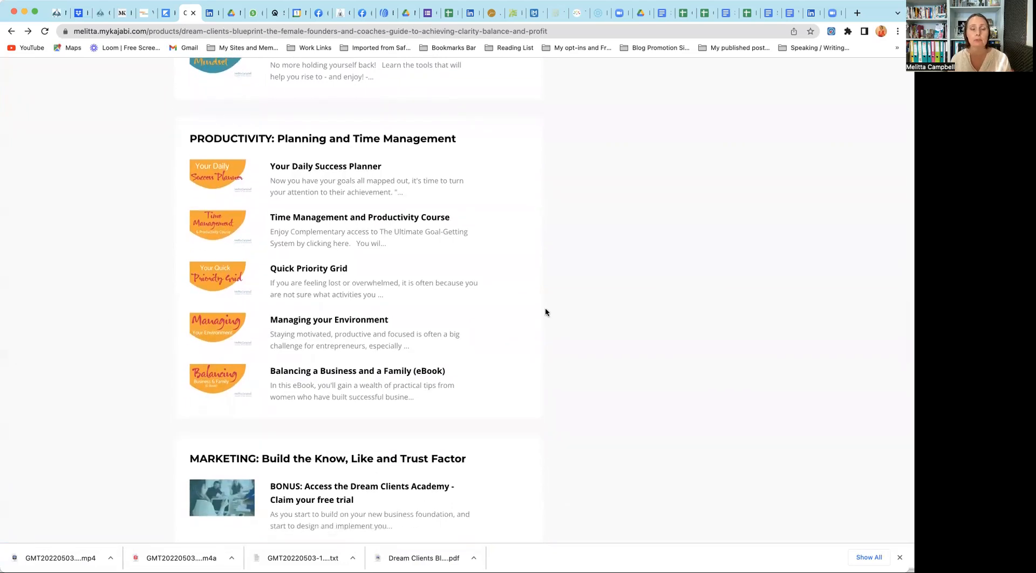
{"action": "mouse_move", "coordinate": [358, 226]}
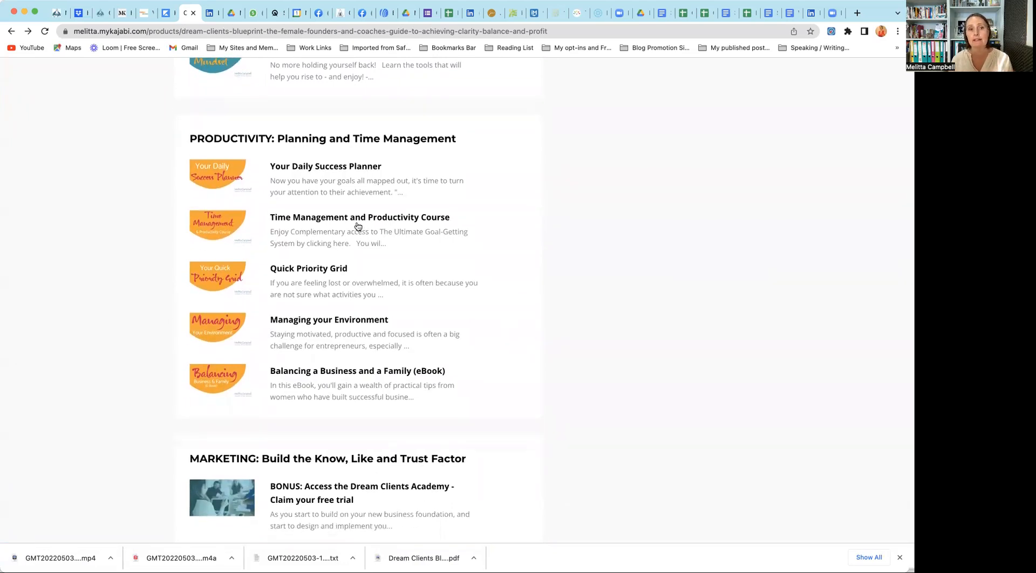
{"action": "mouse_move", "coordinate": [334, 234]}
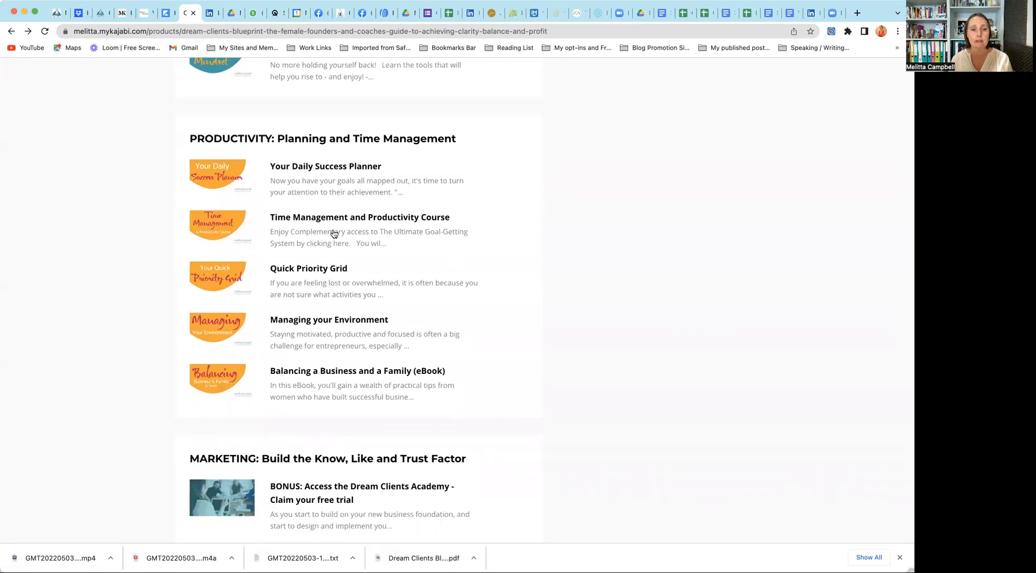
{"action": "scroll", "scroll_direction": "down", "scroll_amount": 3}
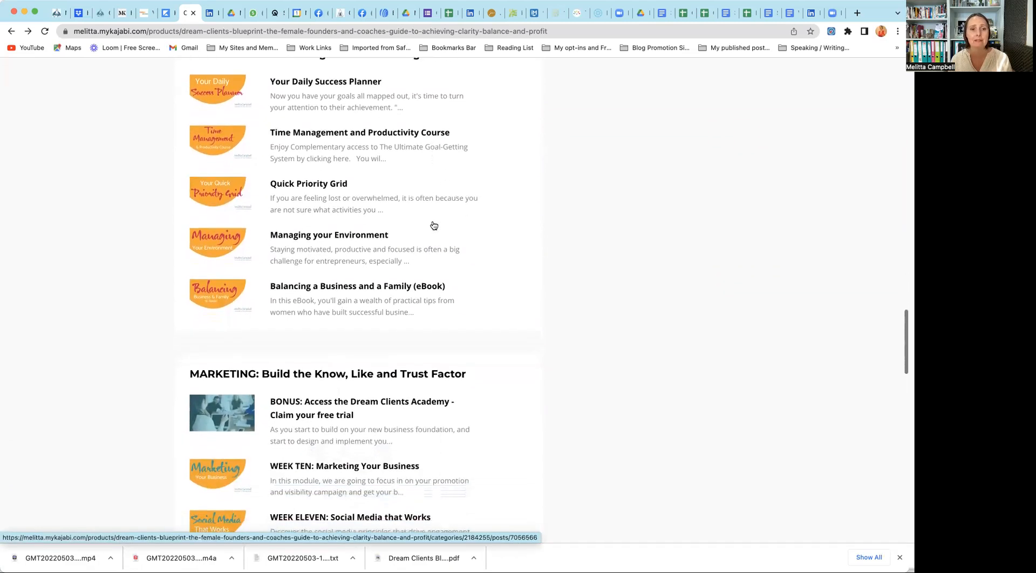
{"action": "scroll", "scroll_direction": "down", "scroll_amount": 3}
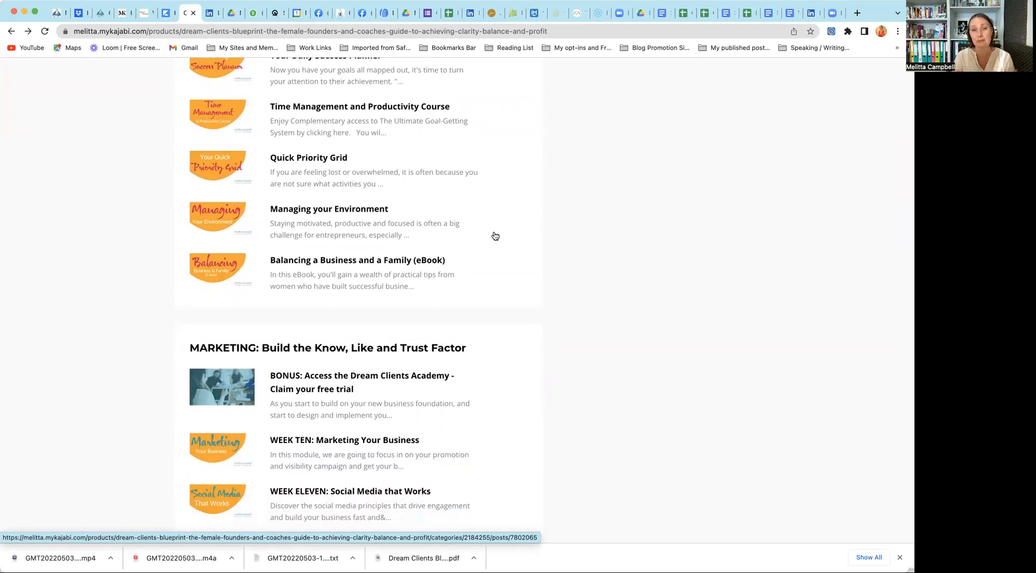
{"action": "scroll", "scroll_direction": "down", "scroll_amount": 3}
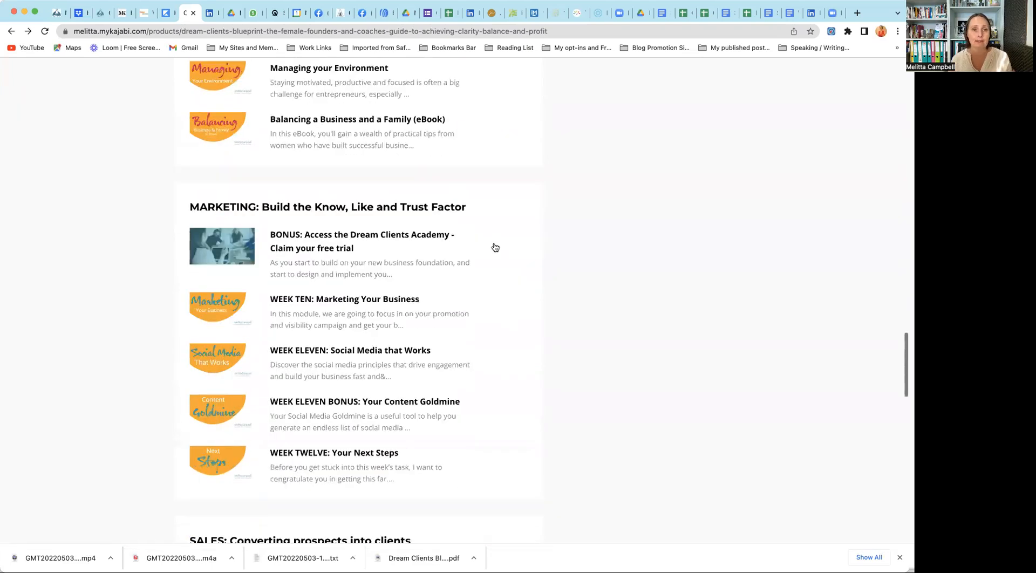
{"action": "scroll", "scroll_direction": "down", "scroll_amount": 3}
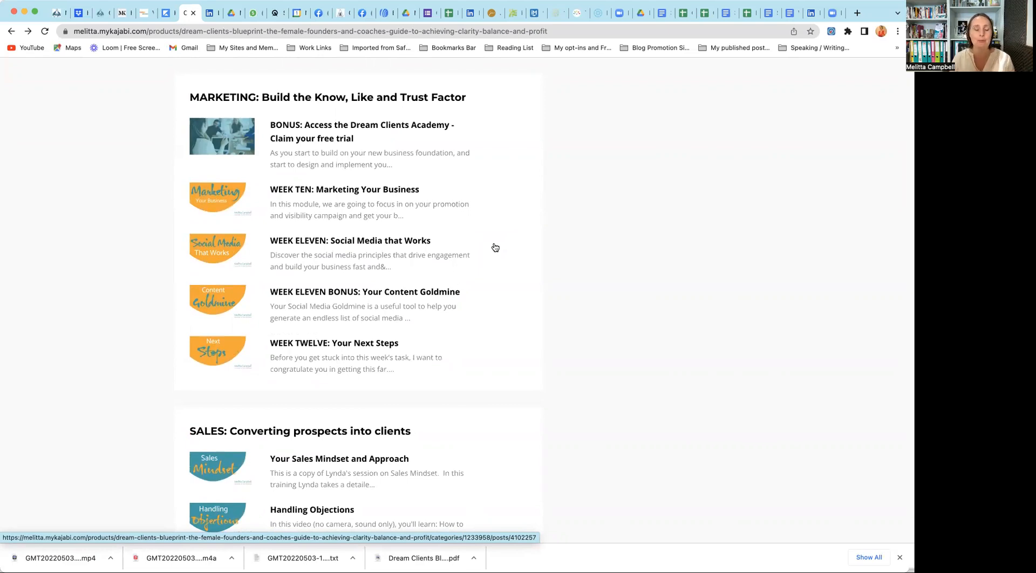
{"action": "mouse_move", "coordinate": [331, 201]}
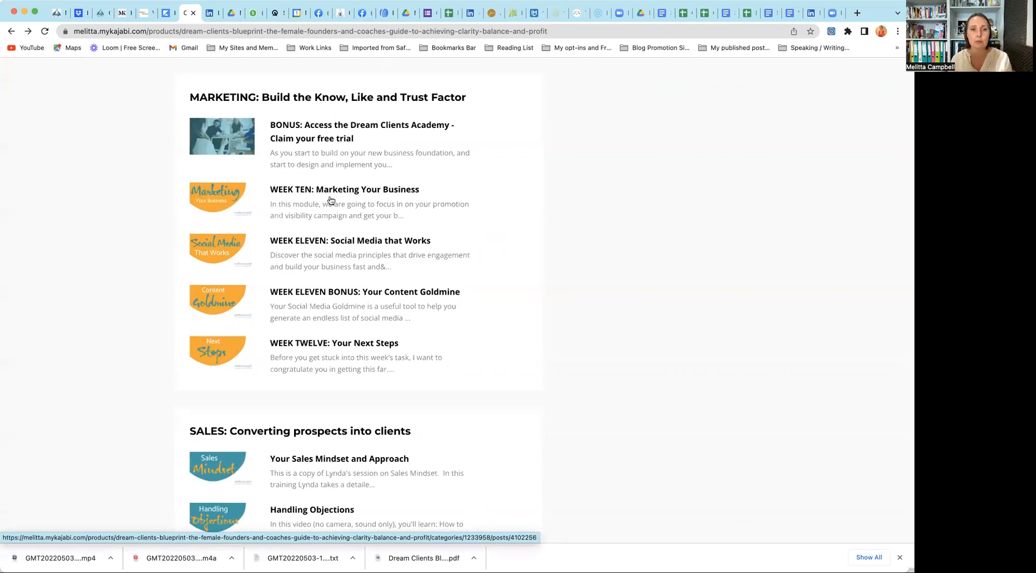
{"action": "mouse_move", "coordinate": [441, 205]}
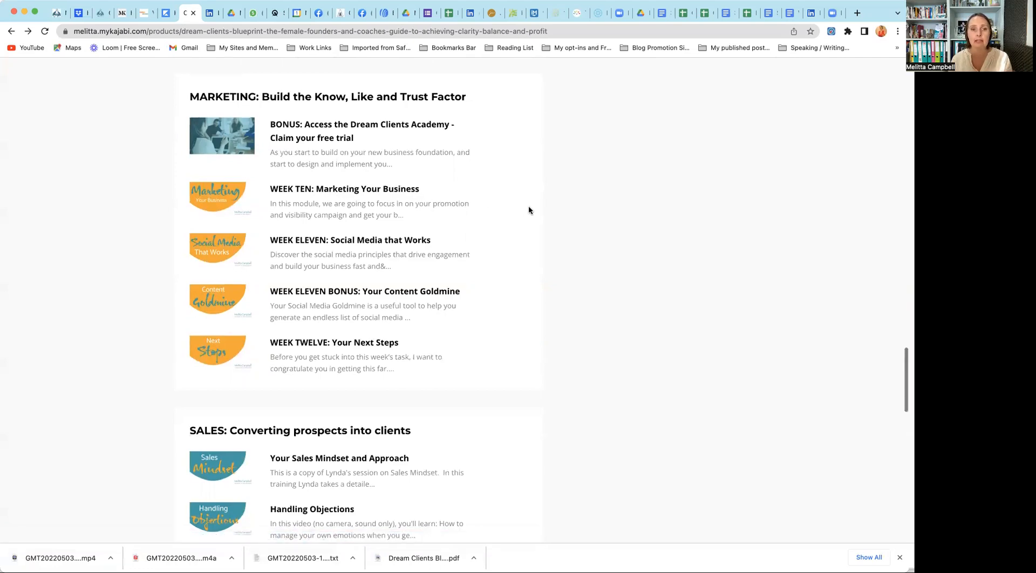
Step: Scroll down until the Sales: Converting prospects into clients lessons are fully visible
{"action": "scroll", "scroll_direction": "down", "scroll_amount": 3}
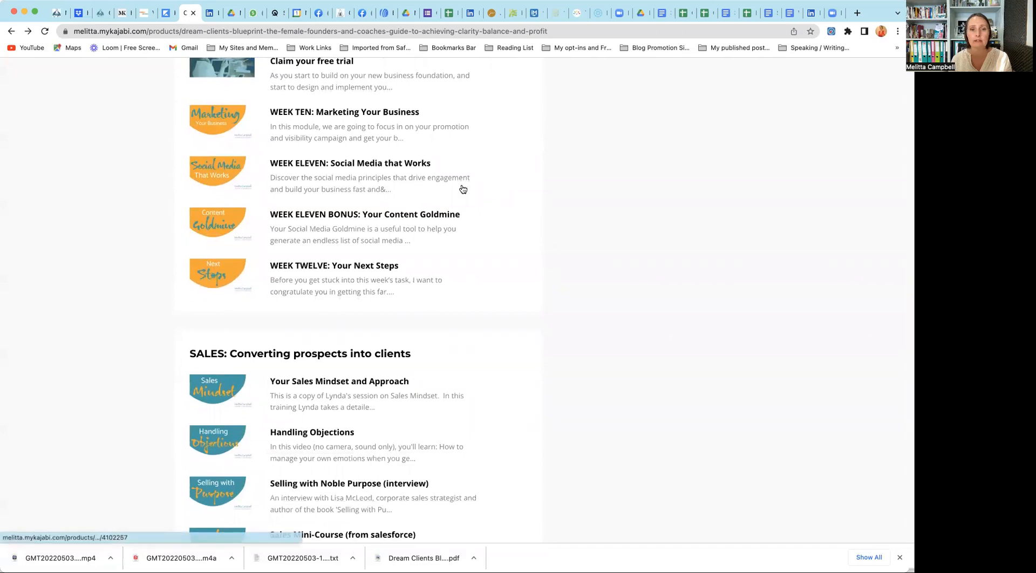
{"action": "mouse_move", "coordinate": [454, 227]}
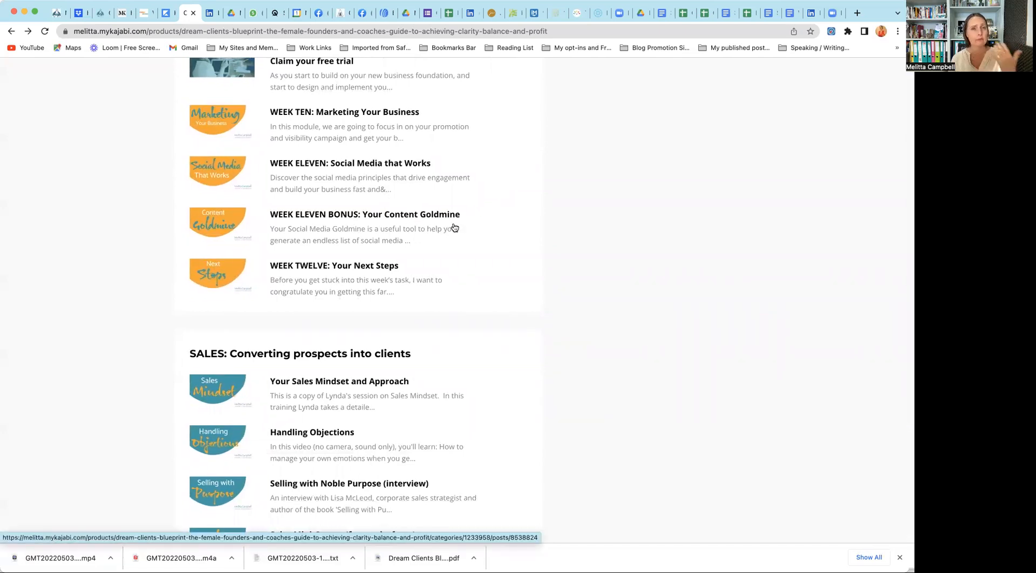
{"action": "scroll", "scroll_direction": "down", "scroll_amount": 3}
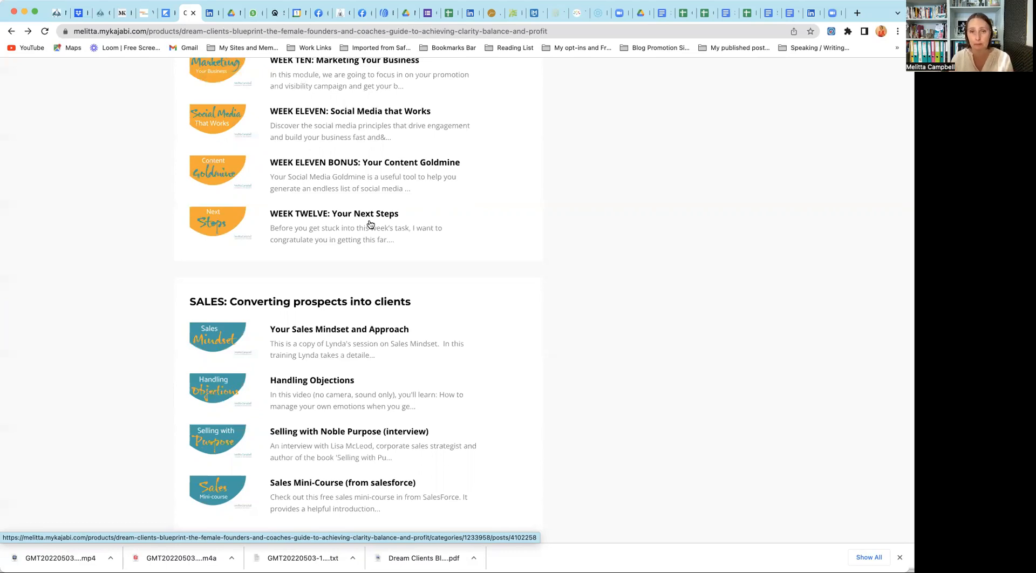
{"action": "scroll", "scroll_direction": "down", "scroll_amount": 3}
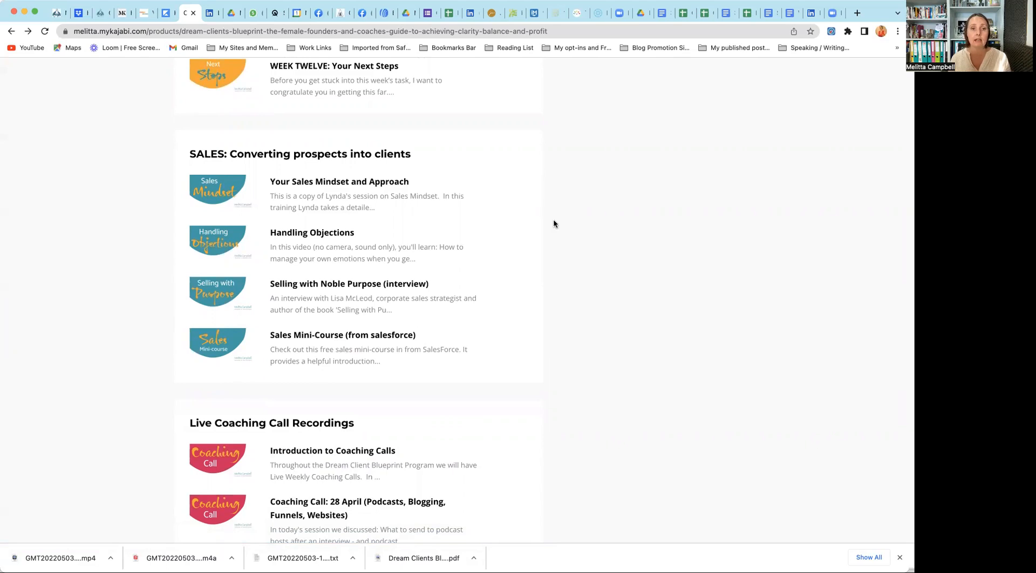
{"action": "mouse_move", "coordinate": [370, 193]}
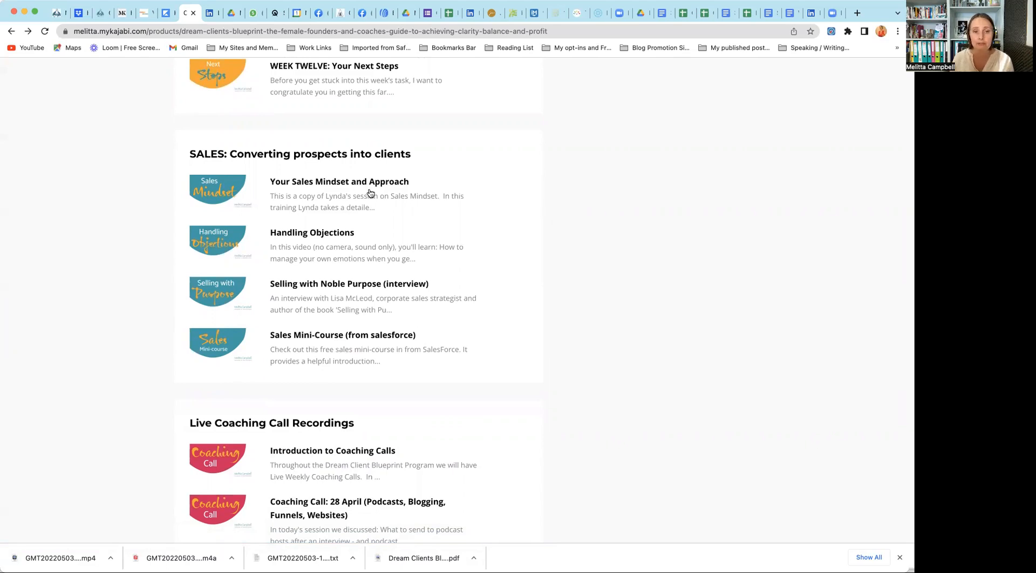
Step: Open the Handling Objections lesson from the Sales module
{"action": "left_click", "coordinate": [311, 232]}
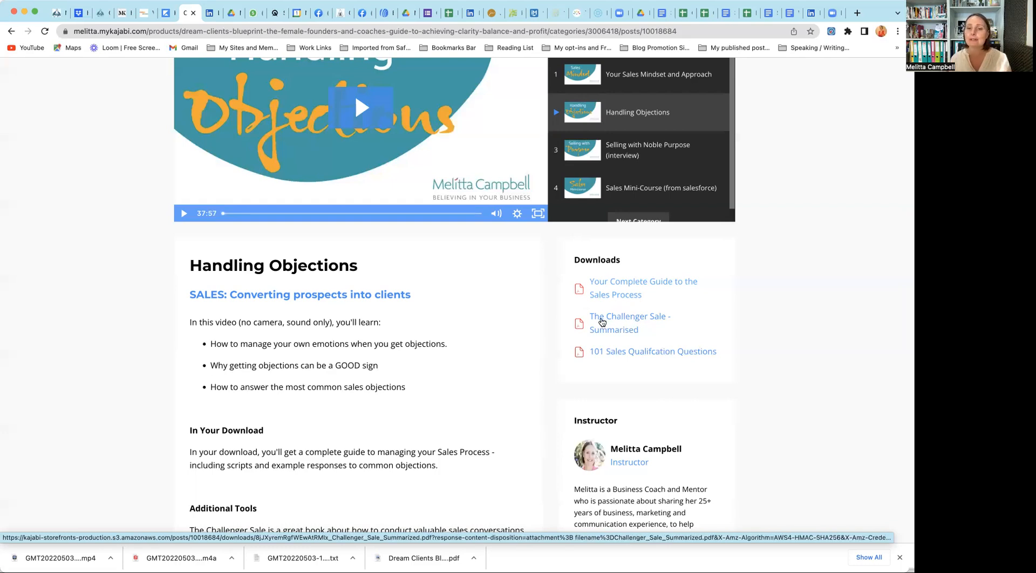
{"action": "mouse_move", "coordinate": [662, 329]}
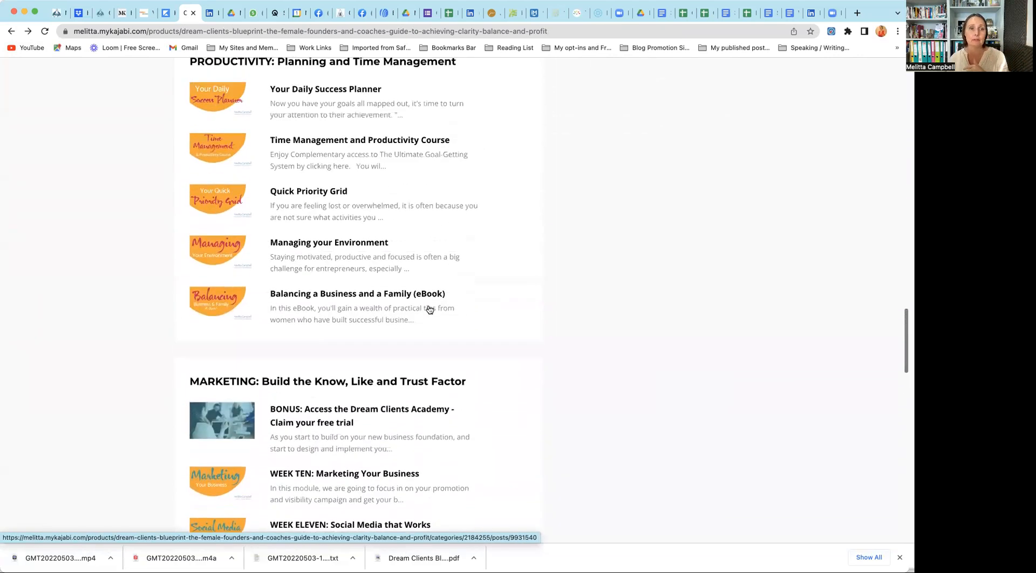
Step: Scroll past Marketing and Sales to the Live Coaching Call Recordings list of April and March calls
{"action": "scroll", "scroll_direction": "down", "scroll_amount": 3}
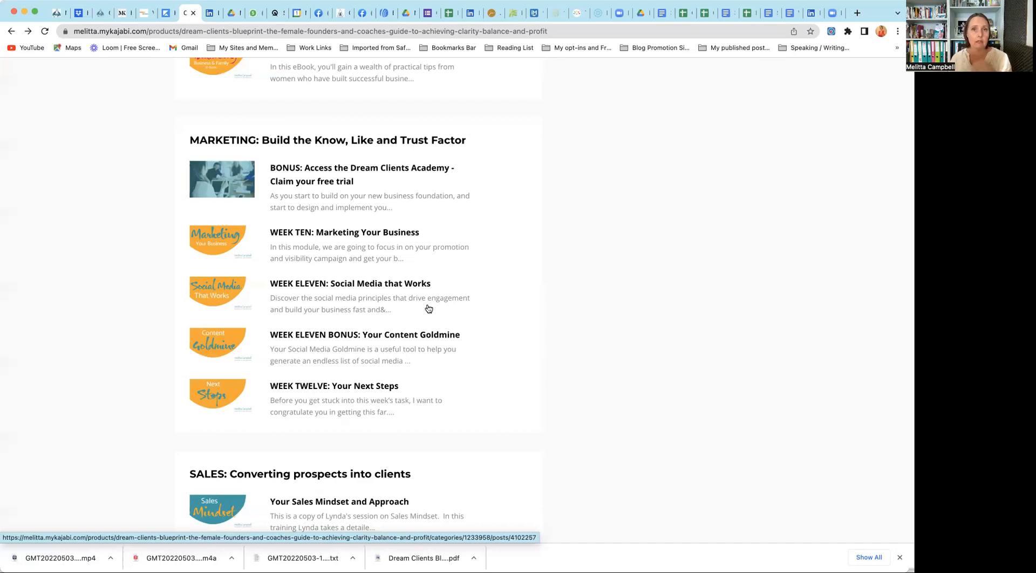
{"action": "scroll", "scroll_direction": "down", "scroll_amount": 3}
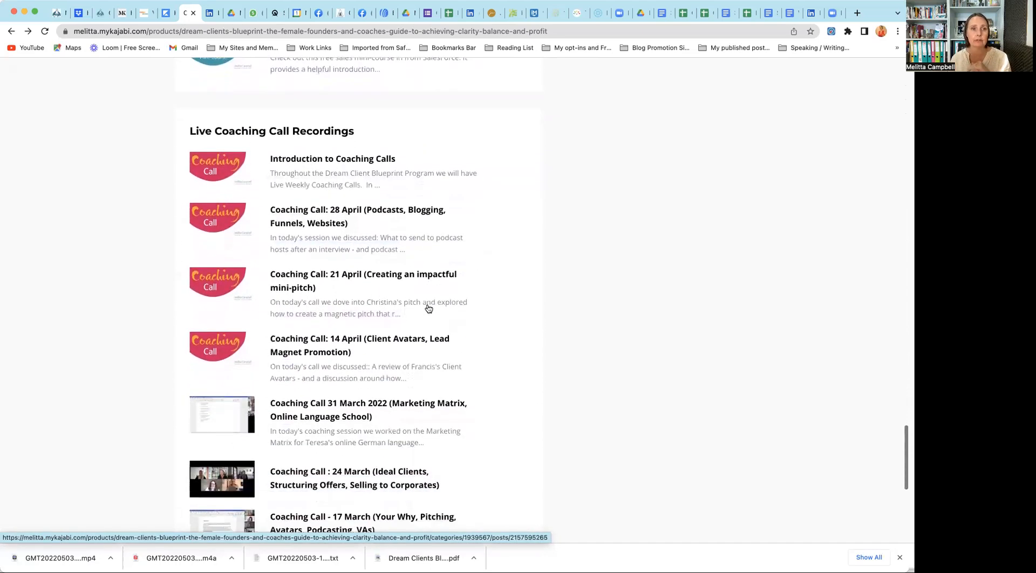
Step: Scroll past the Live Coaching Call Recordings and go to page 2 of the course contents
{"action": "scroll", "scroll_direction": "down", "scroll_amount": 3}
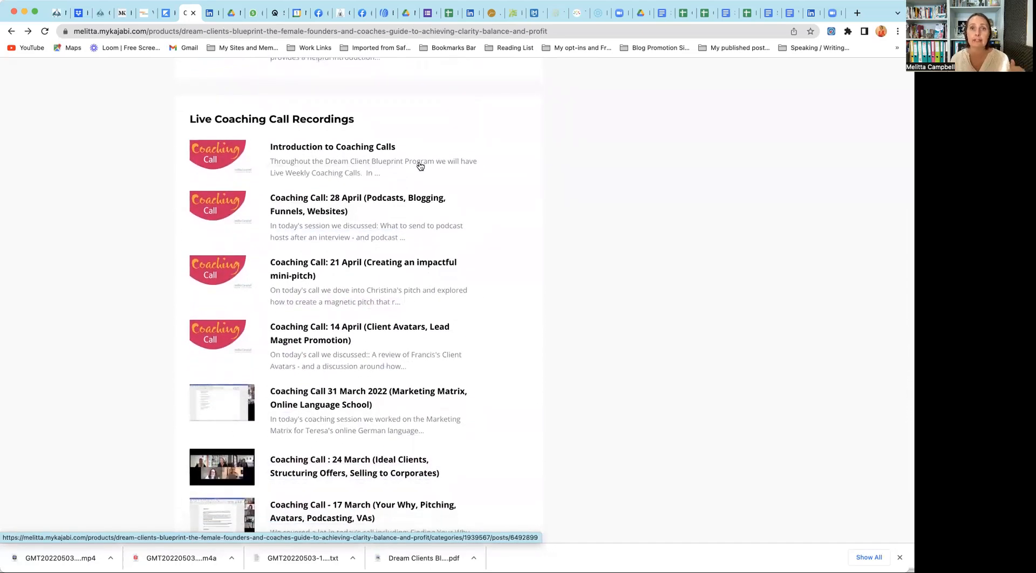
{"action": "mouse_move", "coordinate": [509, 208]}
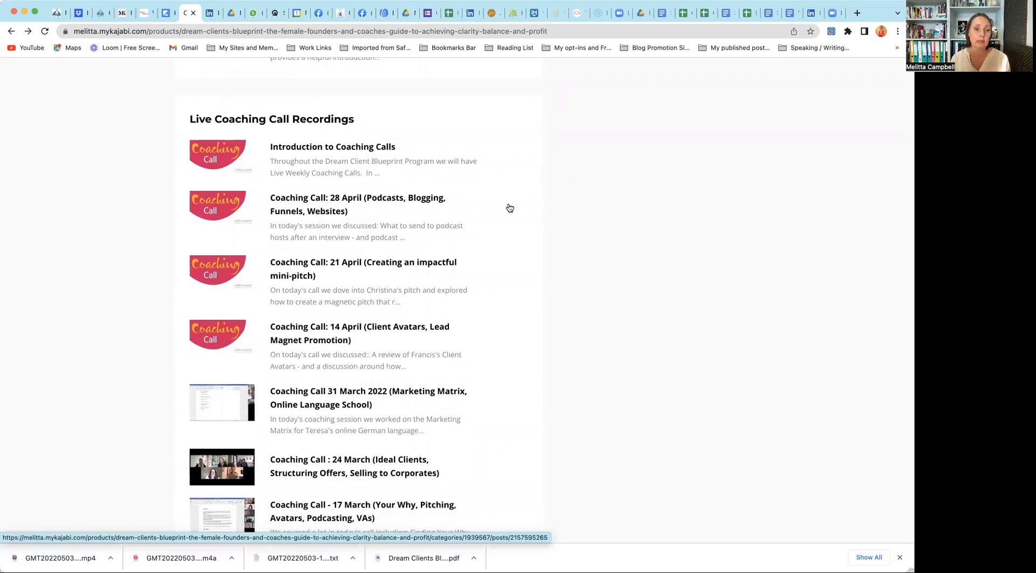
{"action": "scroll", "scroll_direction": "down", "scroll_amount": 3}
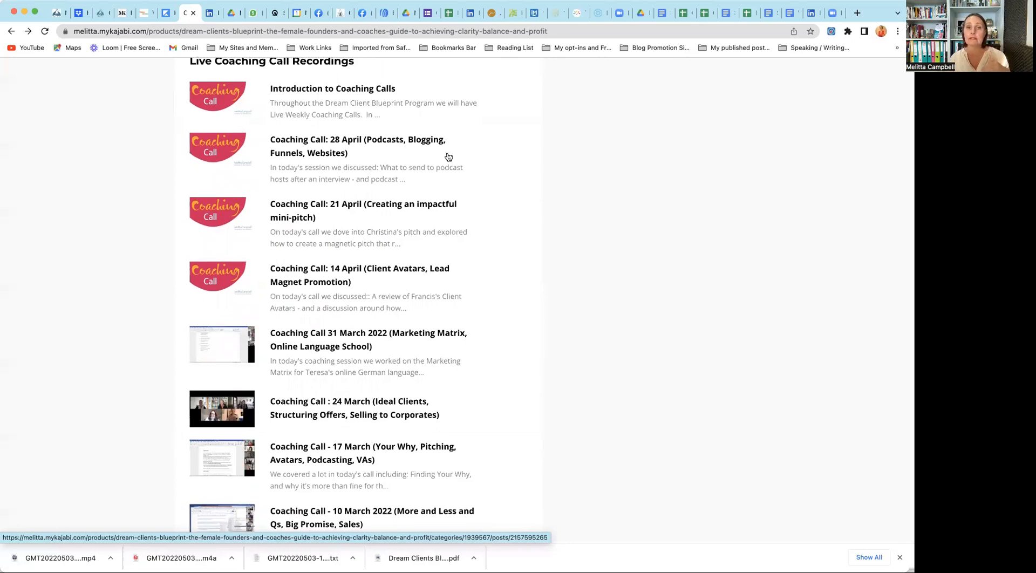
{"action": "scroll", "scroll_direction": "down", "scroll_amount": 3}
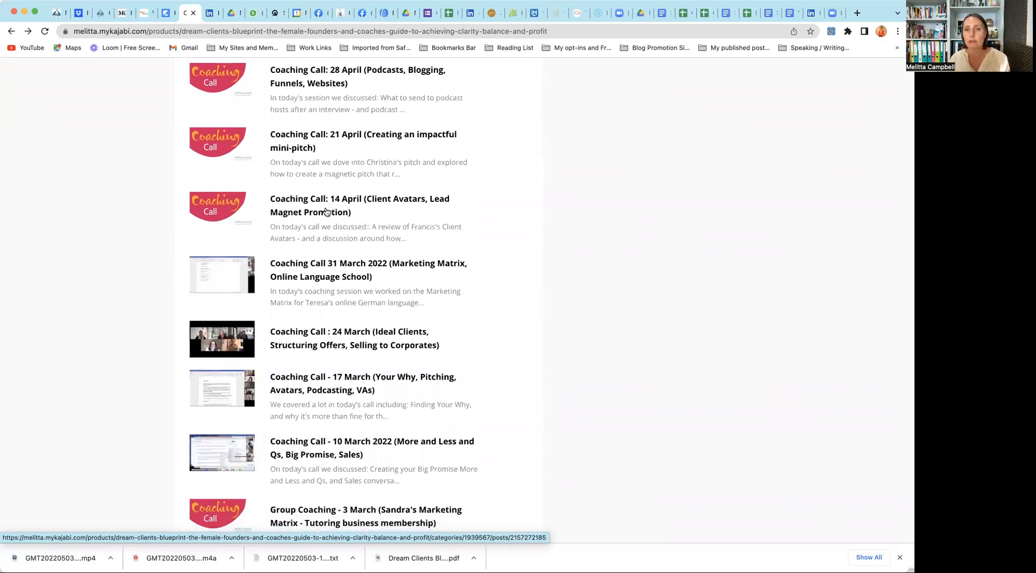
{"action": "scroll", "scroll_direction": "down", "scroll_amount": 3}
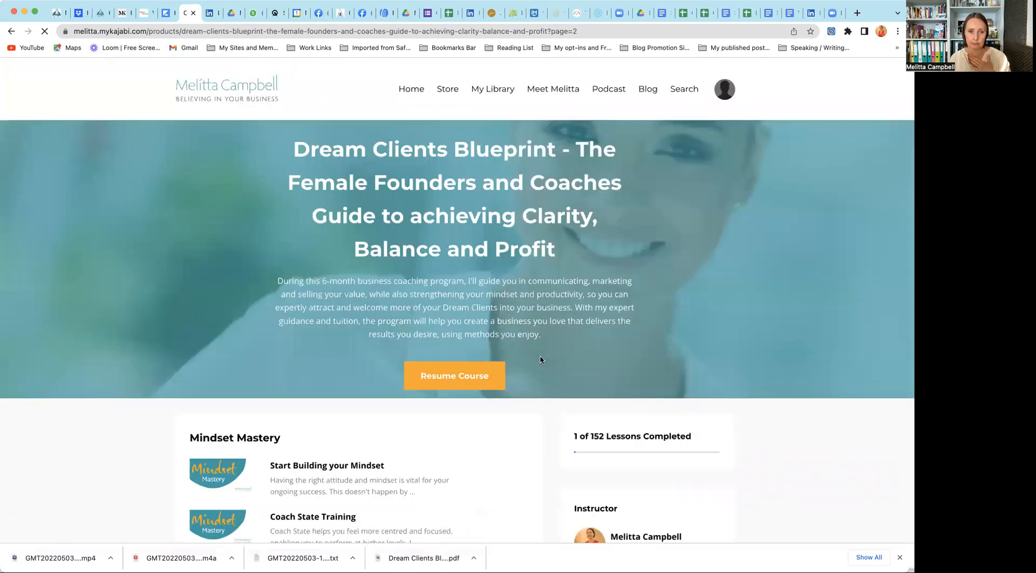
{"action": "scroll", "scroll_direction": "down", "scroll_amount": 3}
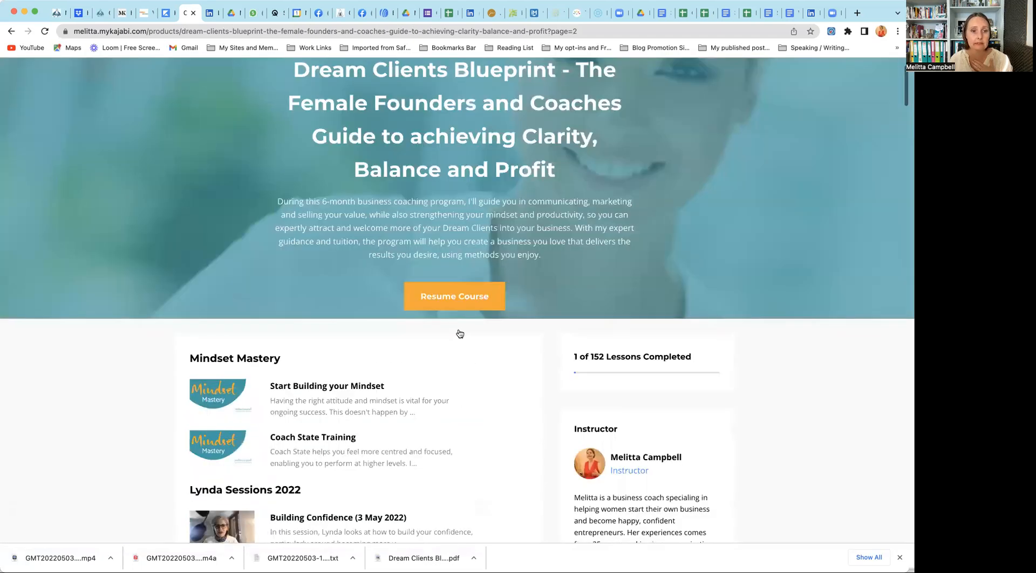
{"action": "scroll", "scroll_direction": "down", "scroll_amount": 3}
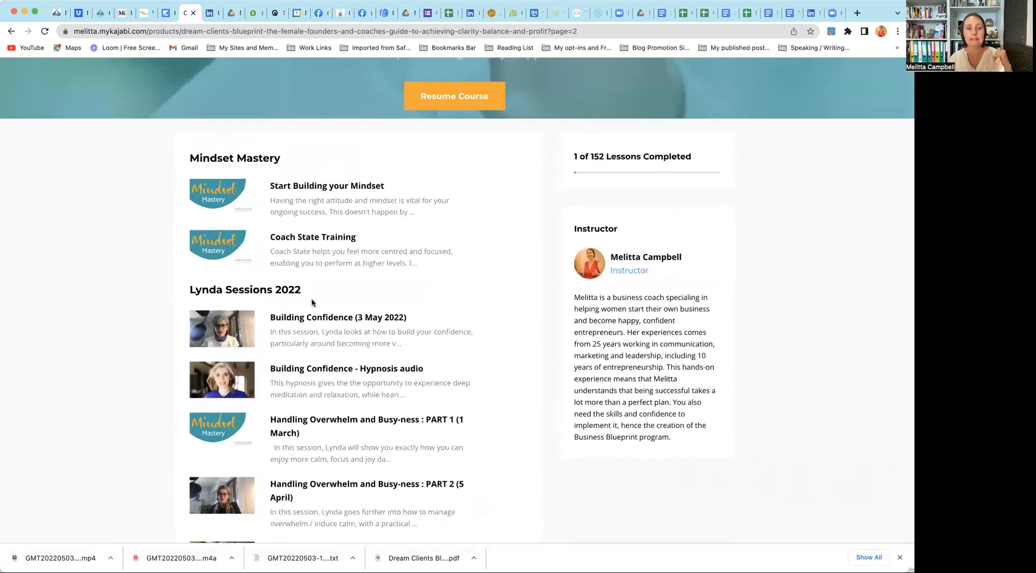
{"action": "mouse_move", "coordinate": [324, 303]}
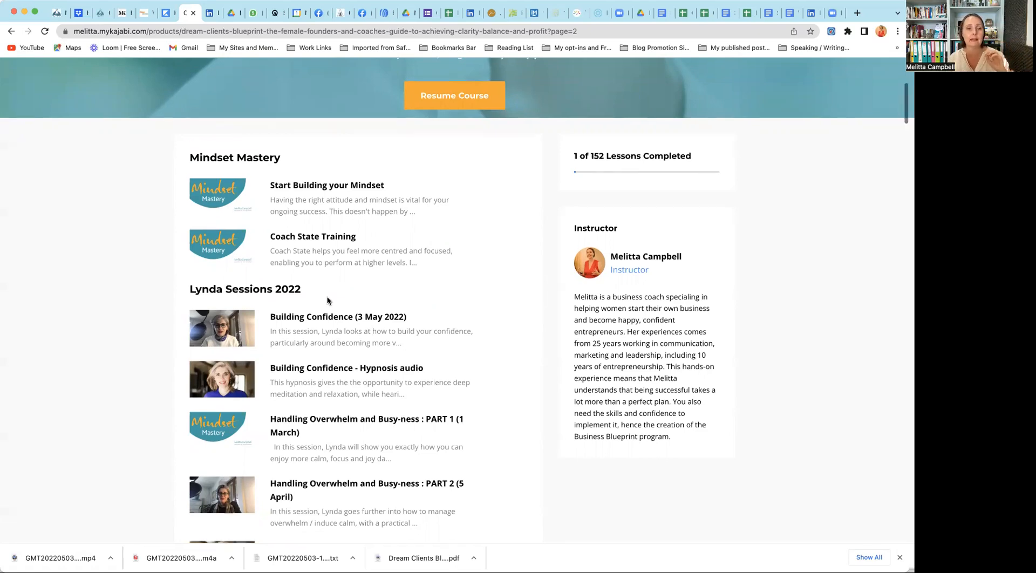
{"action": "scroll", "scroll_direction": "down", "scroll_amount": 3}
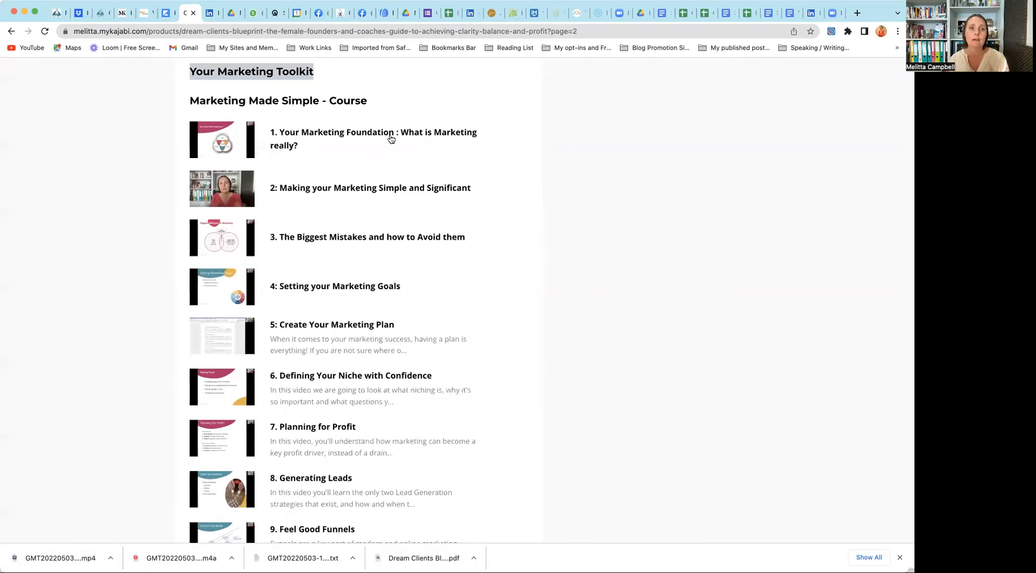
{"action": "mouse_move", "coordinate": [364, 165]}
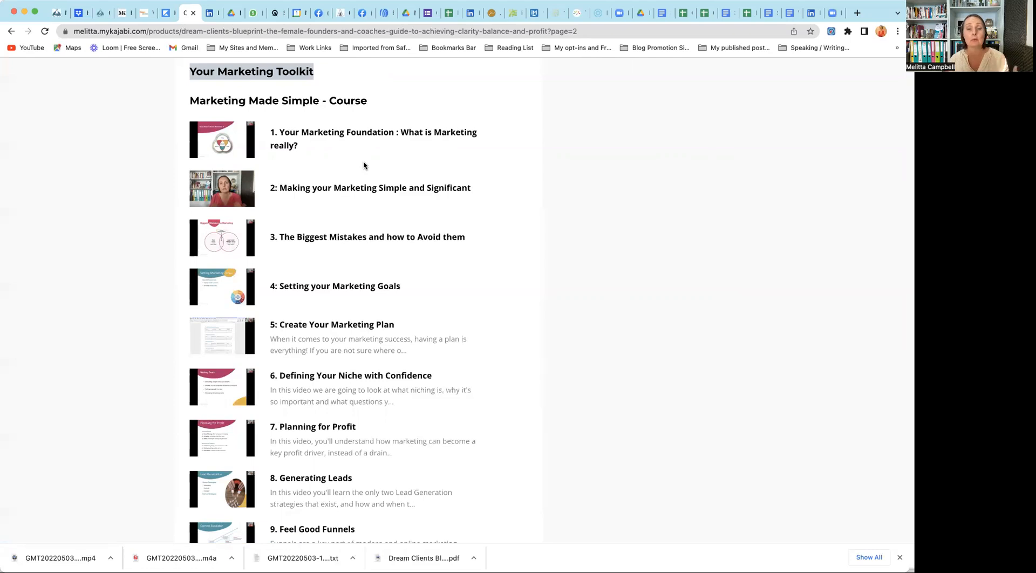
{"action": "scroll", "scroll_direction": "down", "scroll_amount": 3}
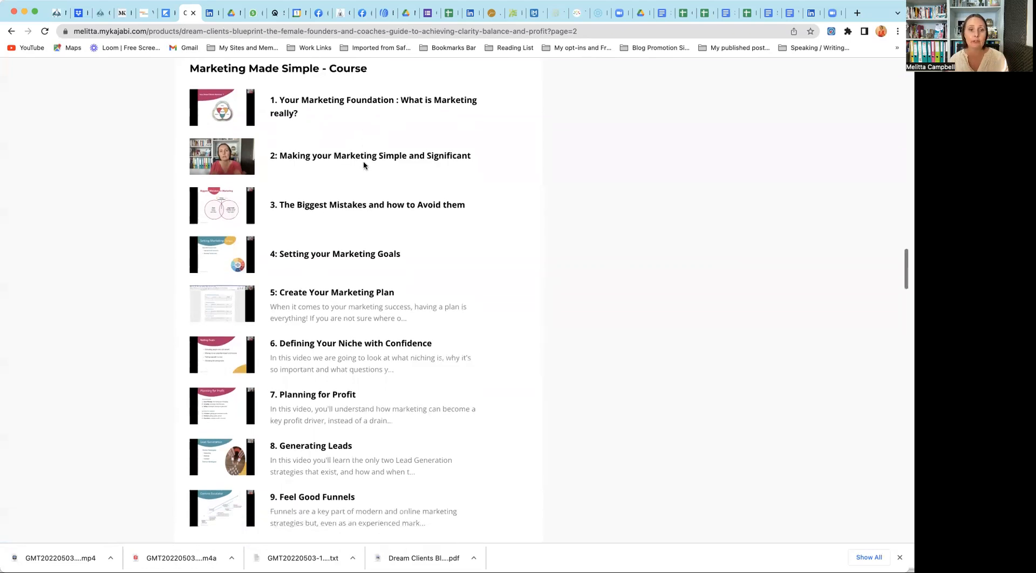
{"action": "scroll", "scroll_direction": "down", "scroll_amount": 3}
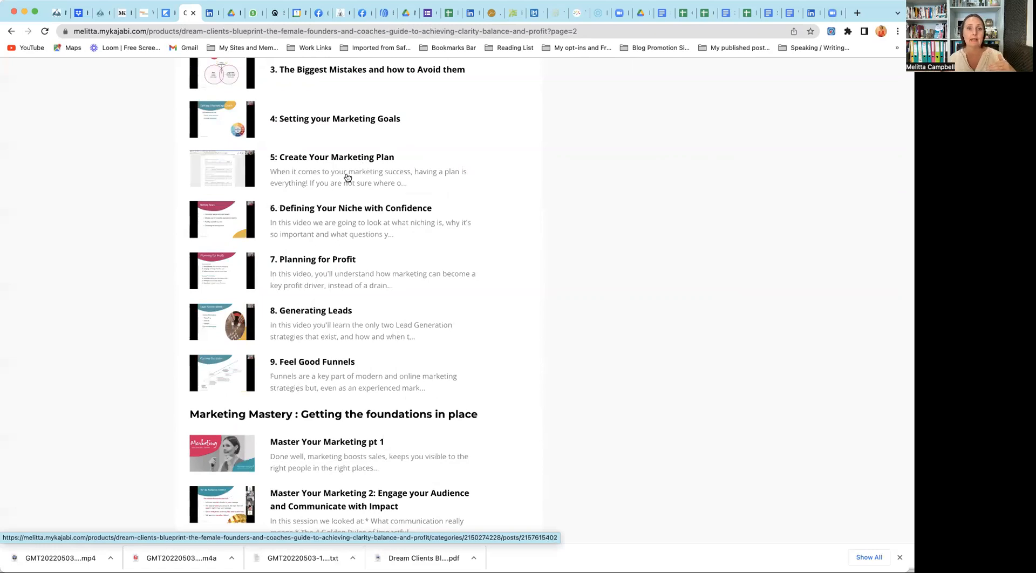
{"action": "mouse_move", "coordinate": [316, 169]}
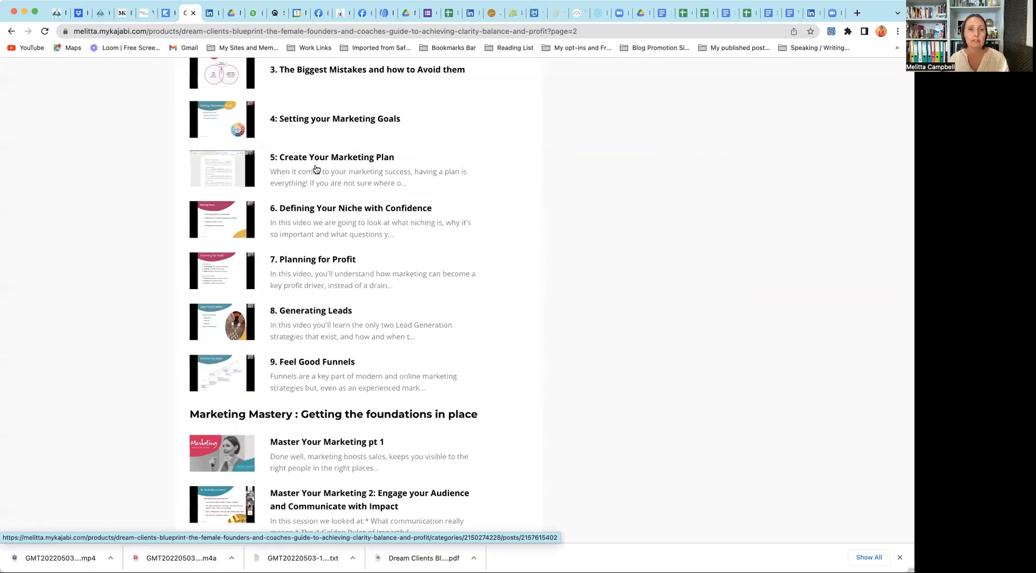
{"action": "mouse_move", "coordinate": [419, 124]}
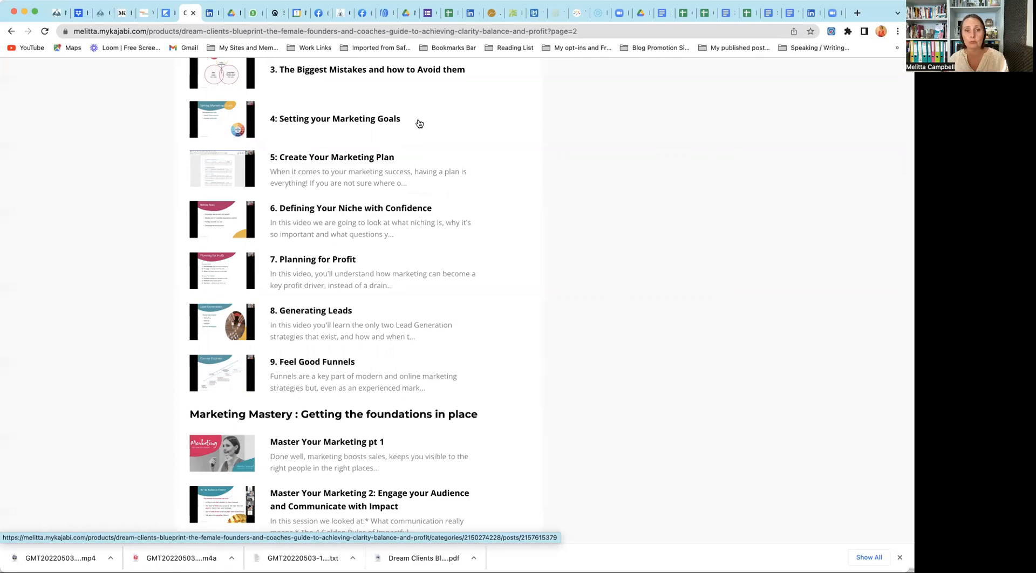
{"action": "mouse_move", "coordinate": [370, 222]}
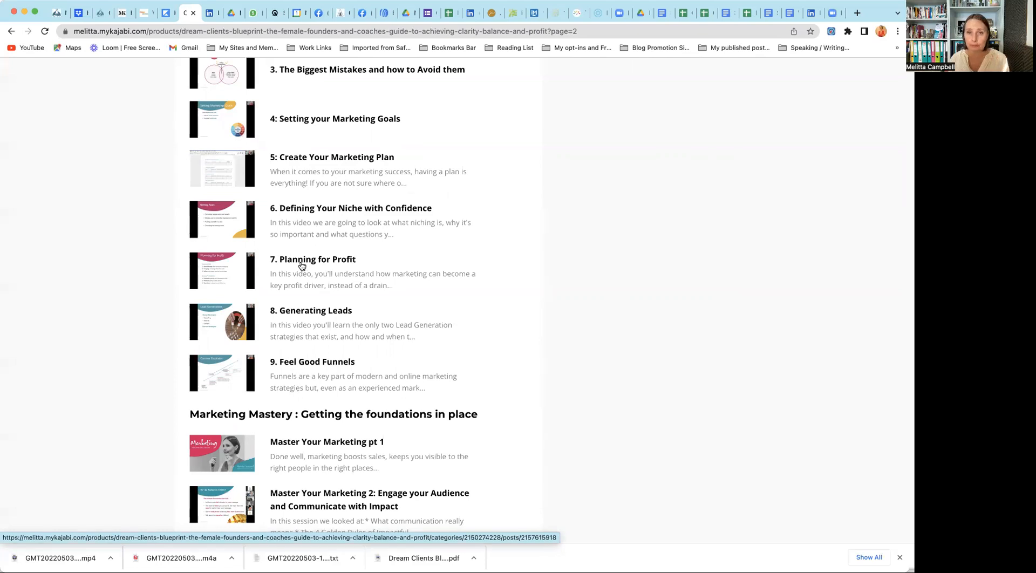
{"action": "scroll", "scroll_direction": "down", "scroll_amount": 3}
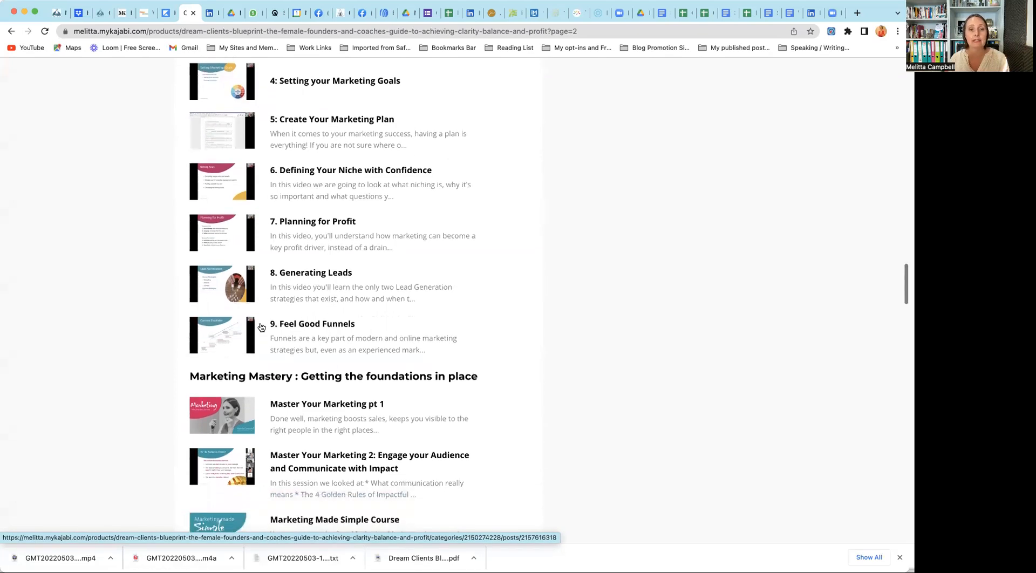
{"action": "scroll", "scroll_direction": "down", "scroll_amount": 3}
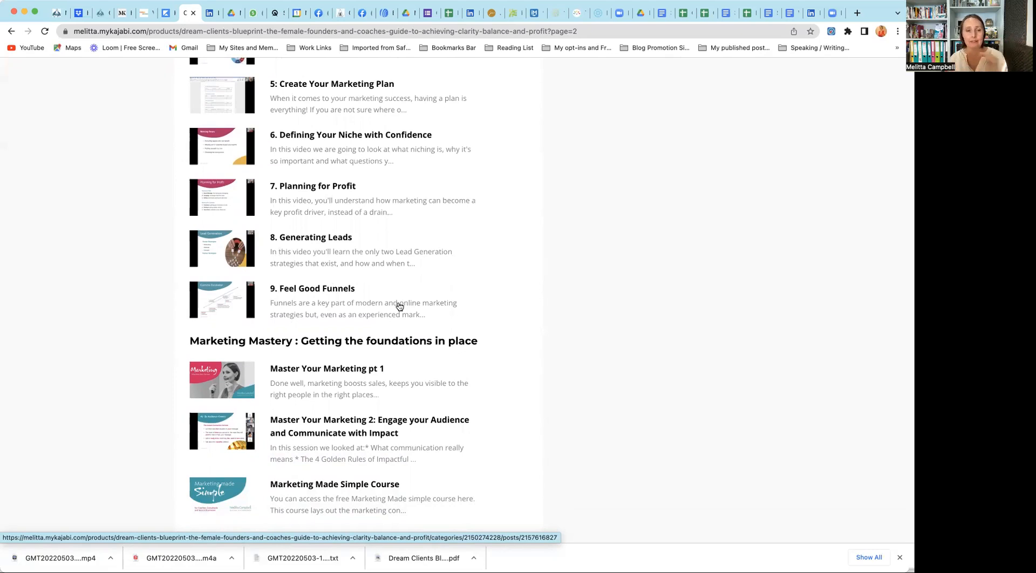
{"action": "scroll", "scroll_direction": "down", "scroll_amount": 3}
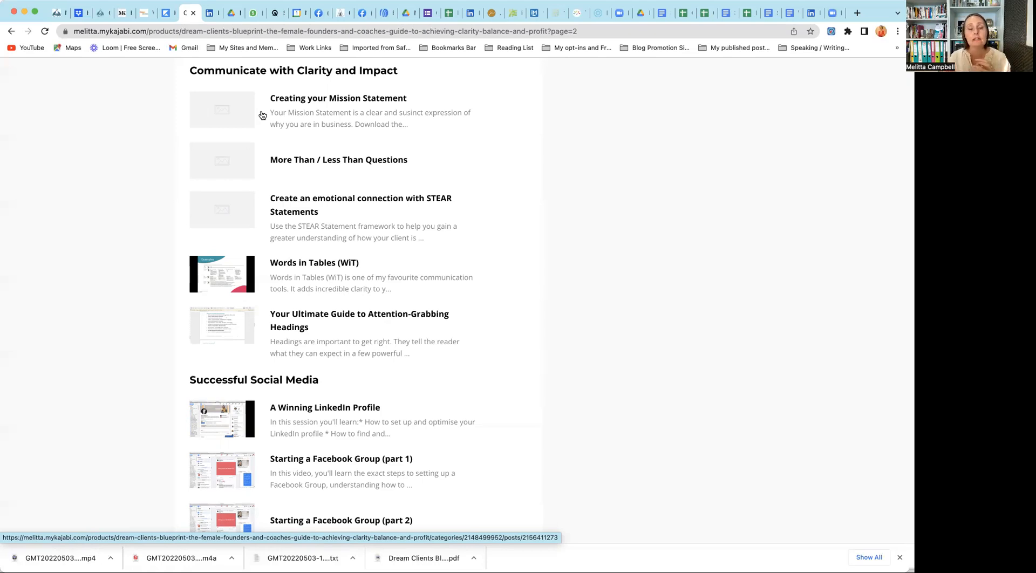
{"action": "mouse_move", "coordinate": [342, 106]}
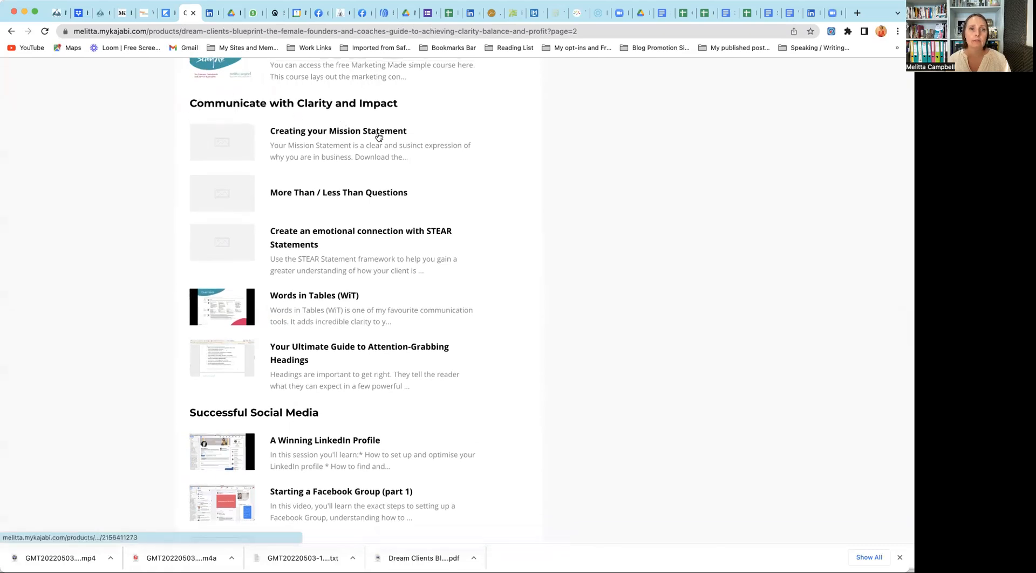
{"action": "mouse_move", "coordinate": [350, 133]}
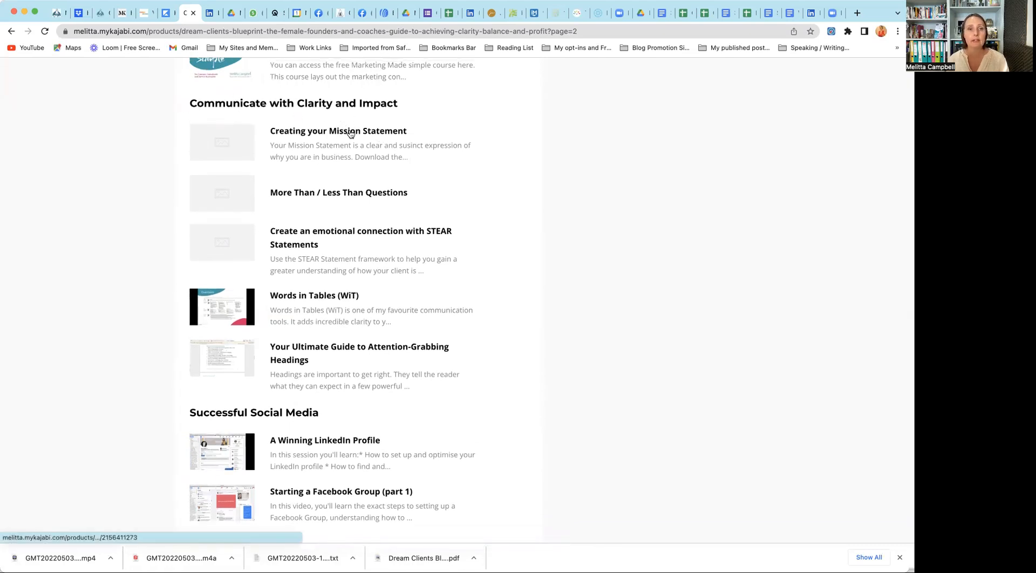
{"action": "mouse_move", "coordinate": [338, 130]}
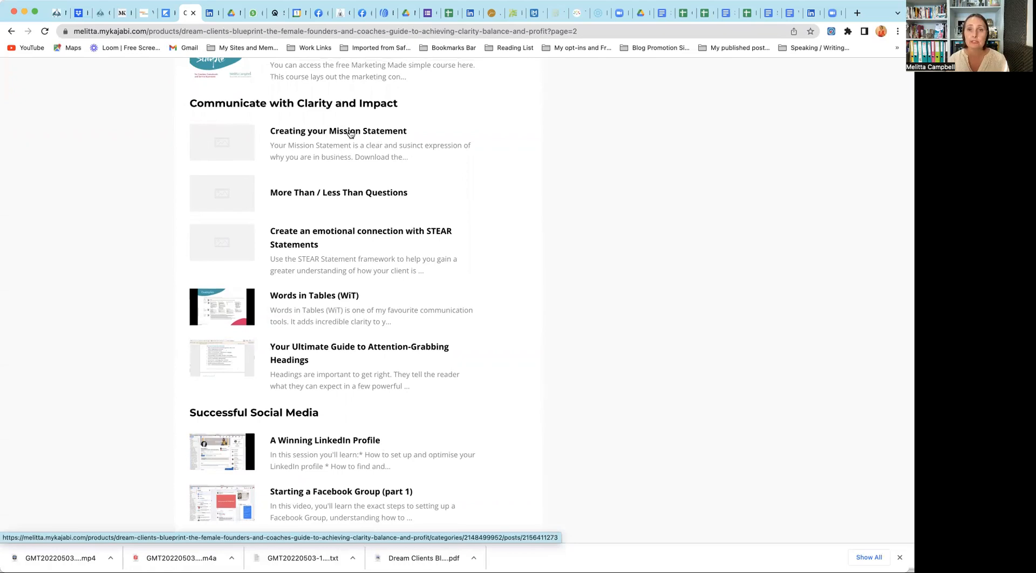
Step: Scroll past Successful Social Media to the Websites and Online Presence lessons, ending at Improving your Google Ranking
{"action": "scroll", "scroll_direction": "down", "scroll_amount": 3}
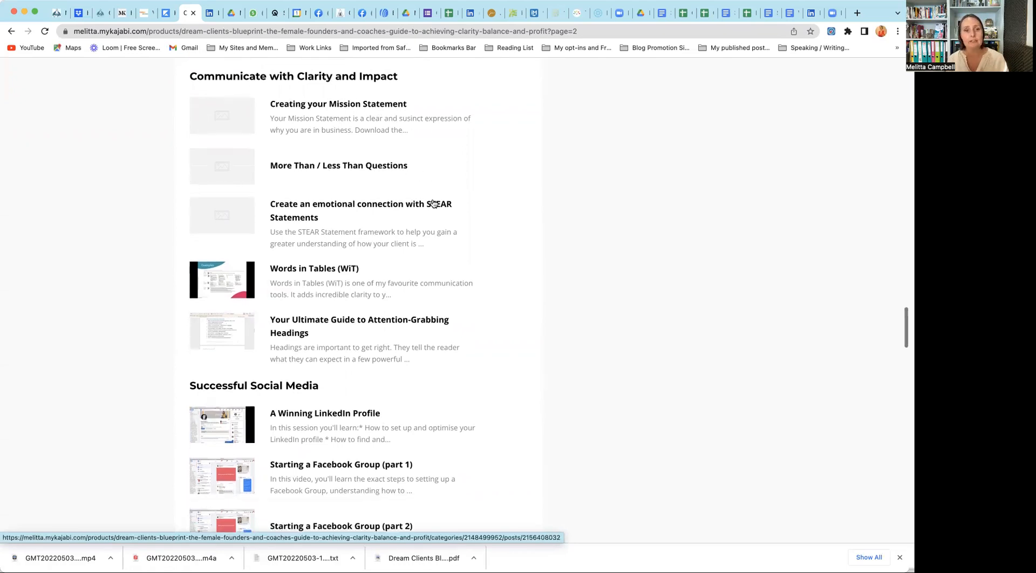
{"action": "scroll", "scroll_direction": "down", "scroll_amount": 3}
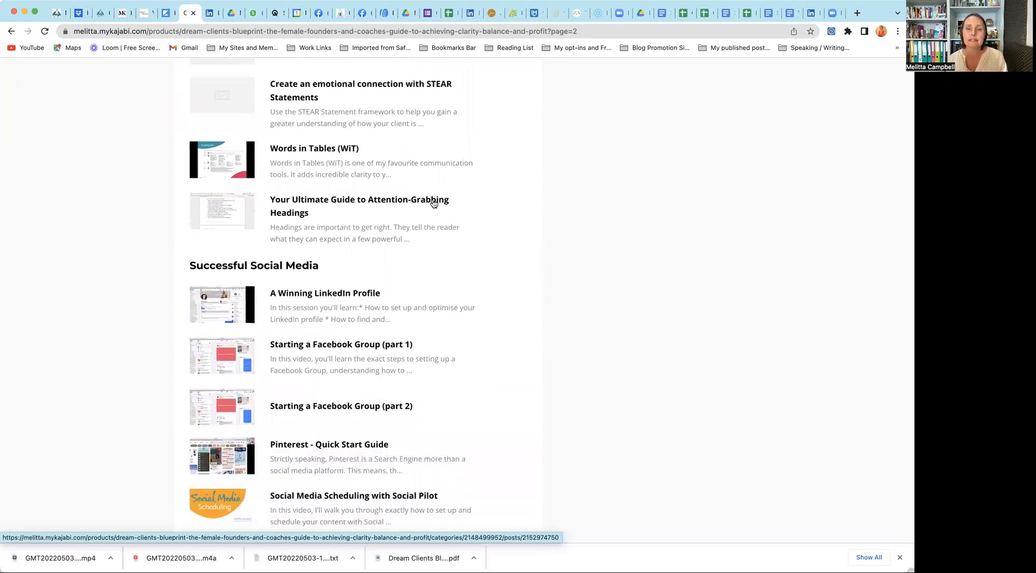
{"action": "mouse_move", "coordinate": [358, 160]}
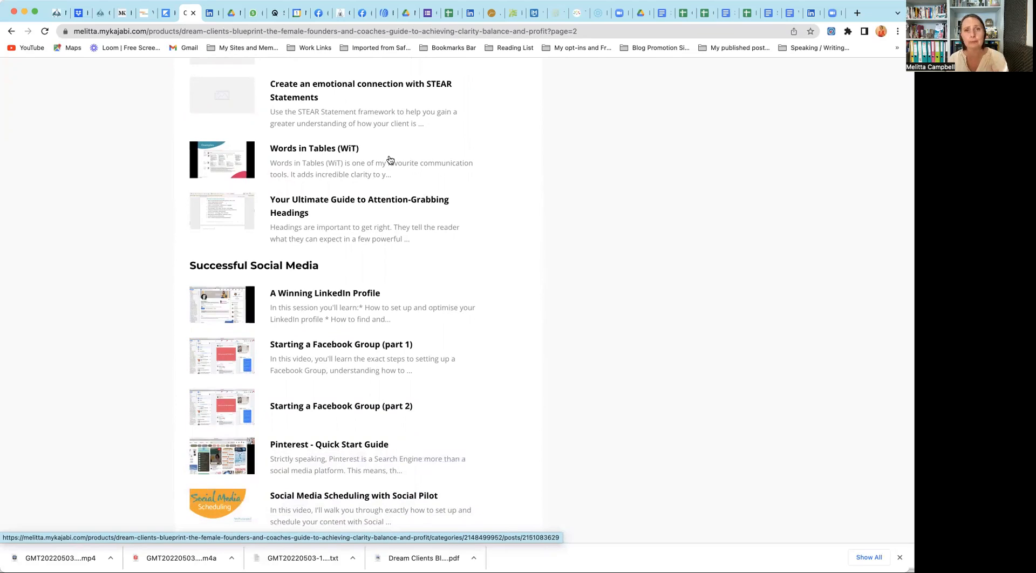
{"action": "scroll", "scroll_direction": "down", "scroll_amount": 3}
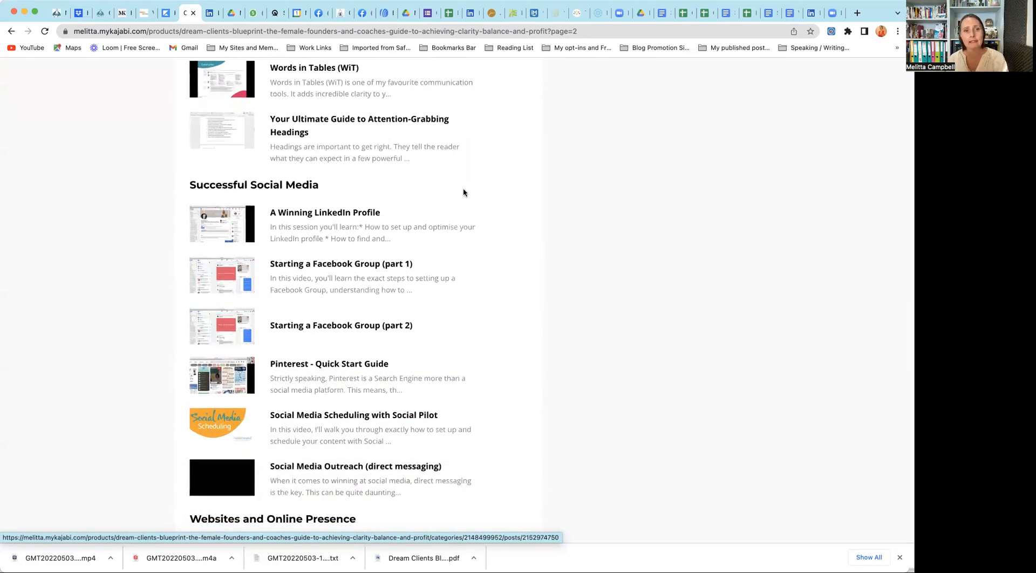
{"action": "scroll", "scroll_direction": "down", "scroll_amount": 3}
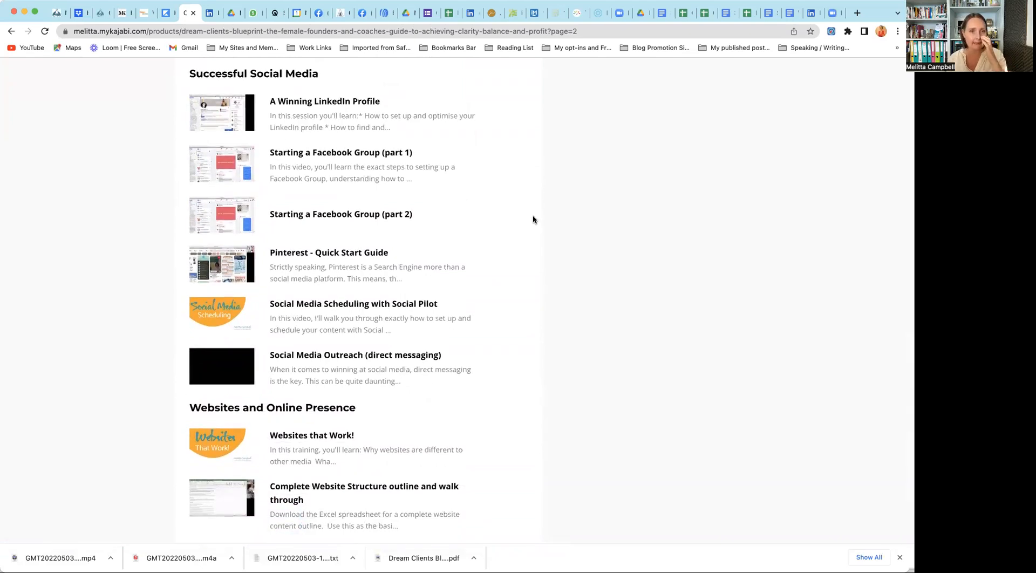
{"action": "scroll", "scroll_direction": "down", "scroll_amount": 3}
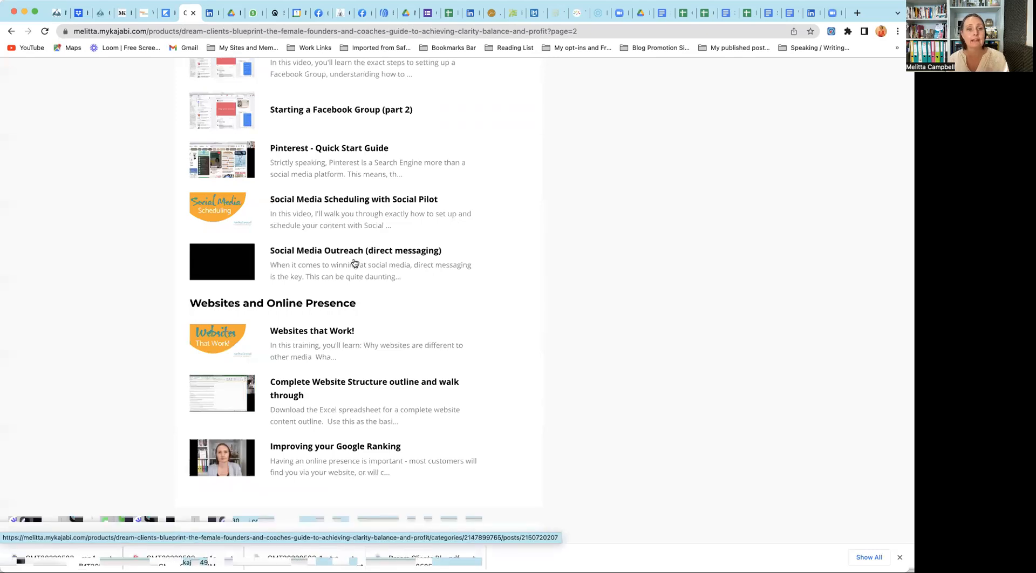
{"action": "mouse_move", "coordinate": [328, 264]}
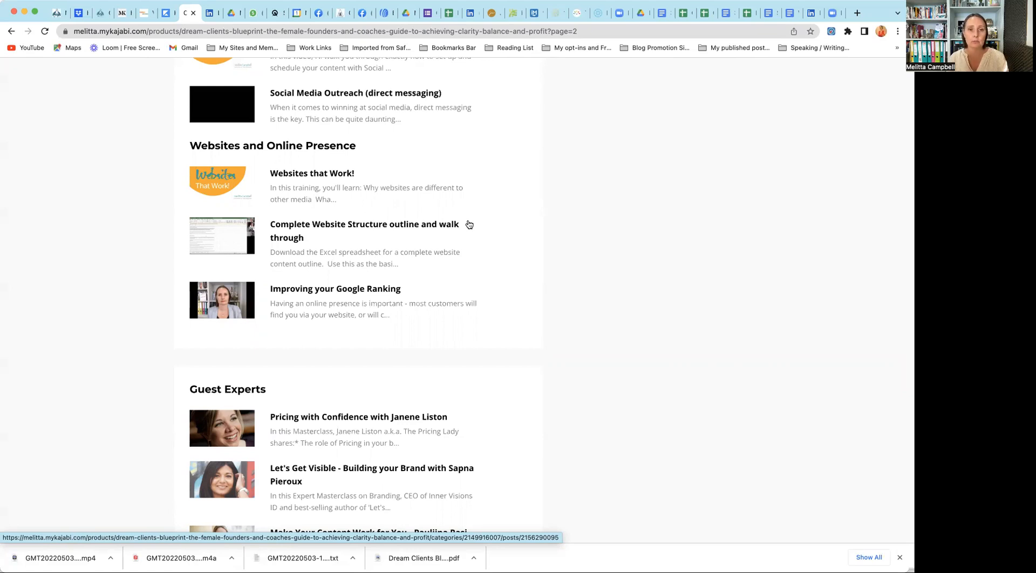
{"action": "mouse_move", "coordinate": [267, 231]}
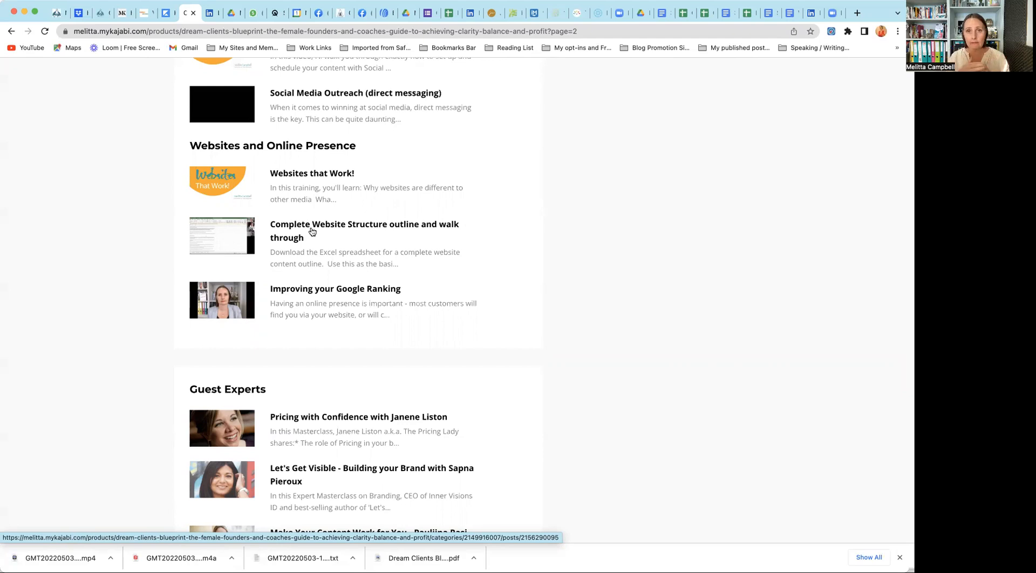
{"action": "left_click", "coordinate": [364, 230]}
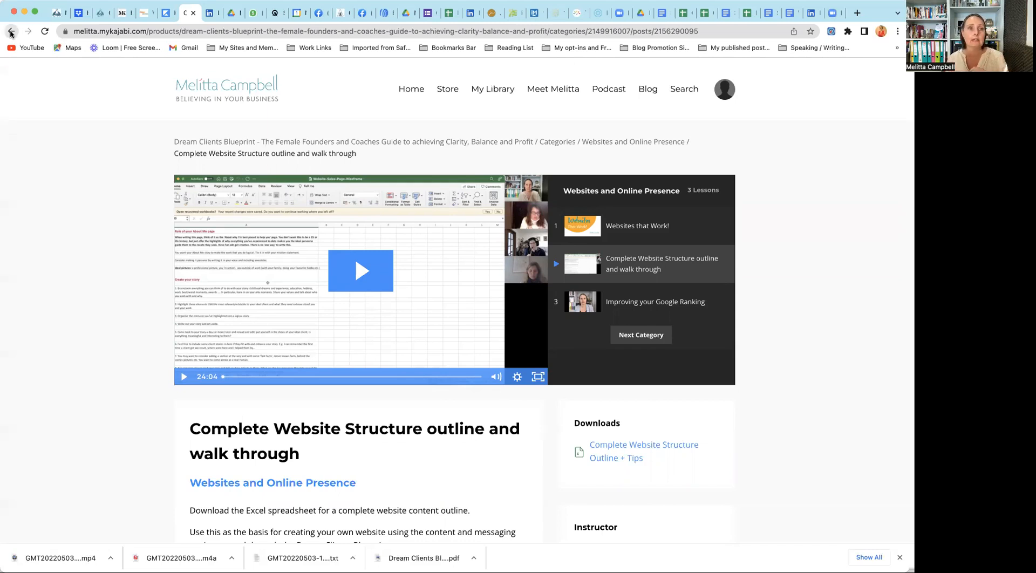
{"action": "left_click", "coordinate": [11, 31]}
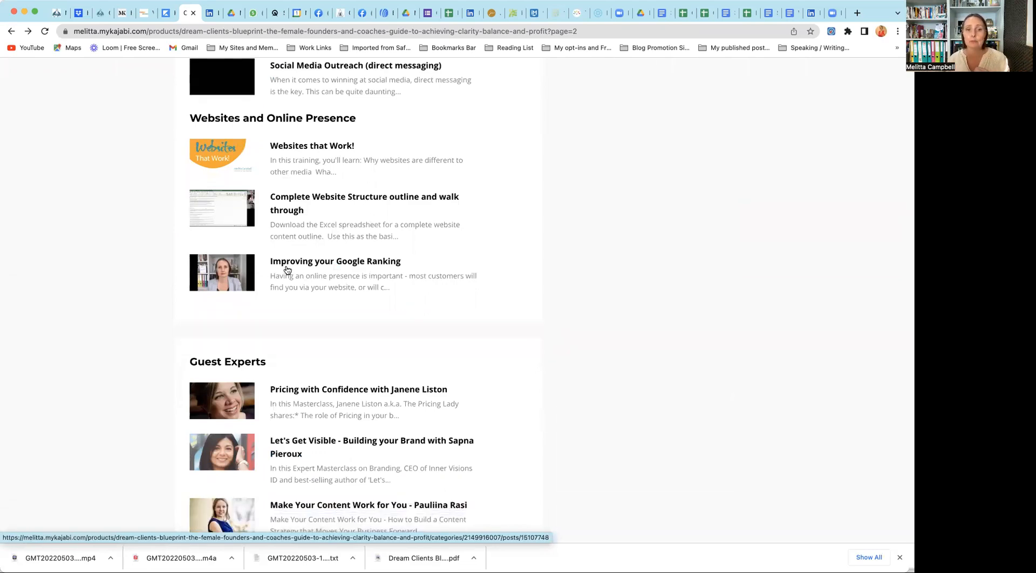
Step: Scroll down through Guest Experts masterclasses to the Bonuses section, Books to download through Your Launch Plan
{"action": "scroll", "scroll_direction": "down", "scroll_amount": 3}
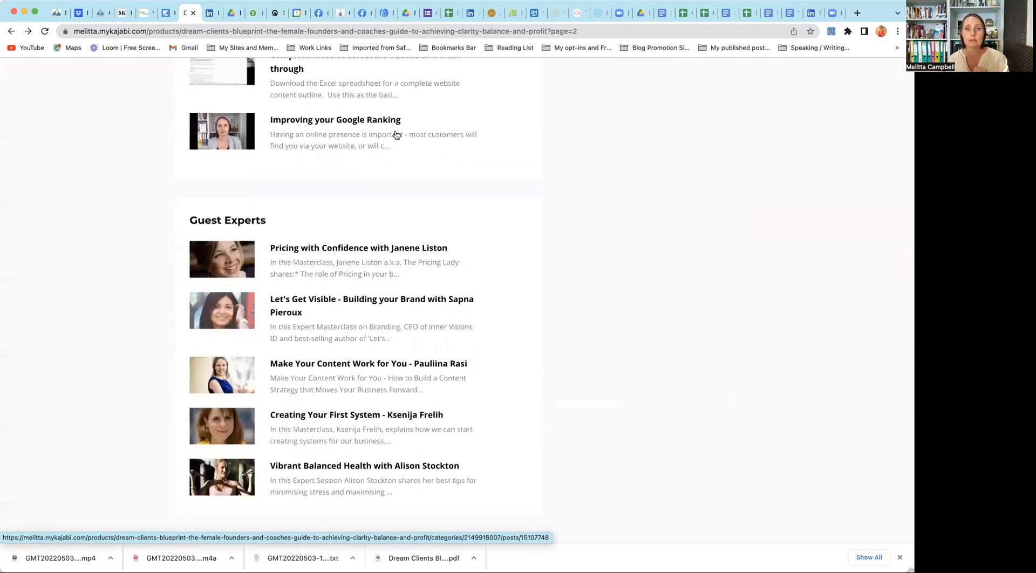
{"action": "scroll", "scroll_direction": "down", "scroll_amount": 3}
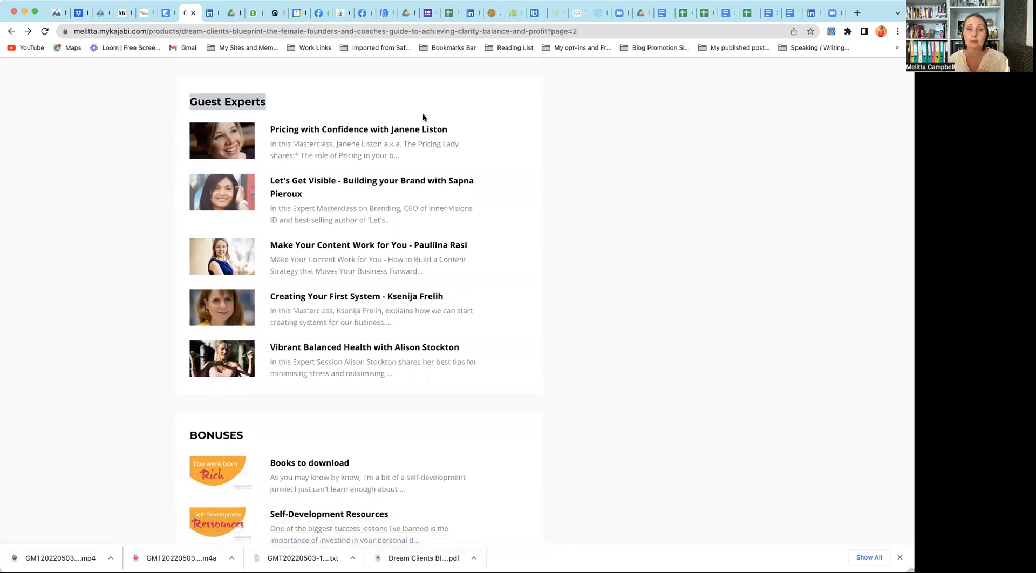
{"action": "mouse_move", "coordinate": [575, 156]}
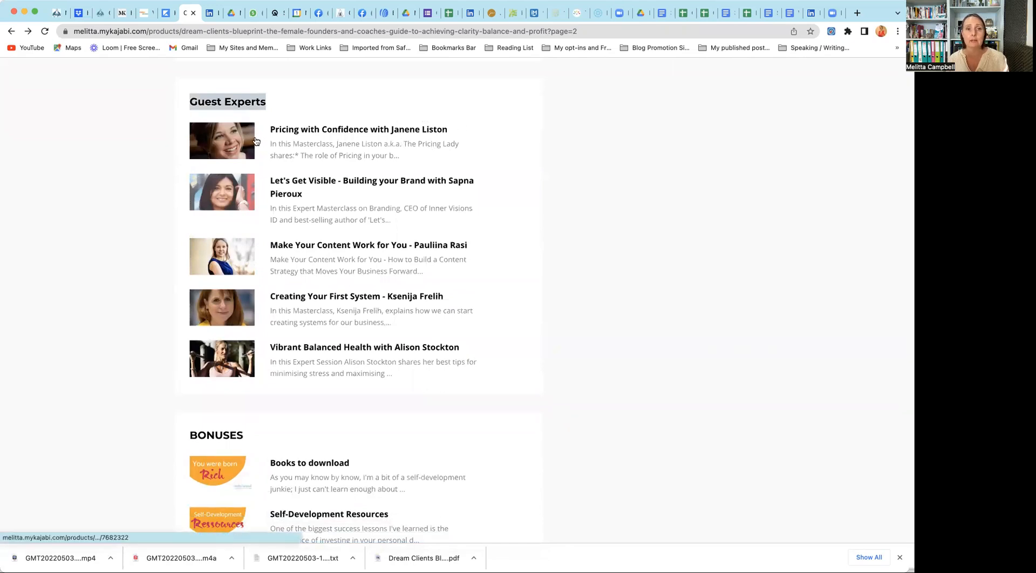
{"action": "mouse_move", "coordinate": [298, 209]}
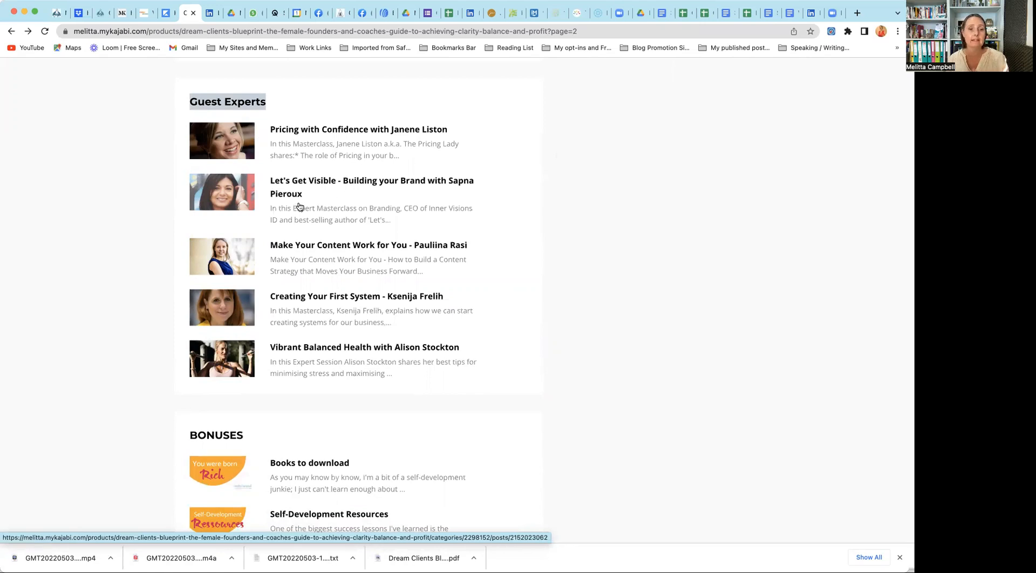
{"action": "scroll", "scroll_direction": "down", "scroll_amount": 3}
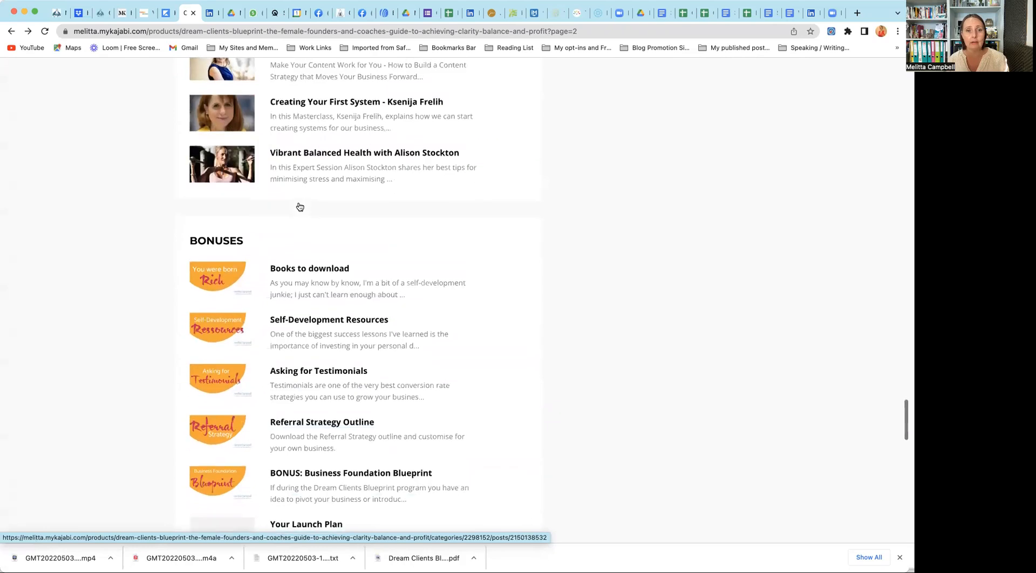
{"action": "scroll", "scroll_direction": "down", "scroll_amount": 3}
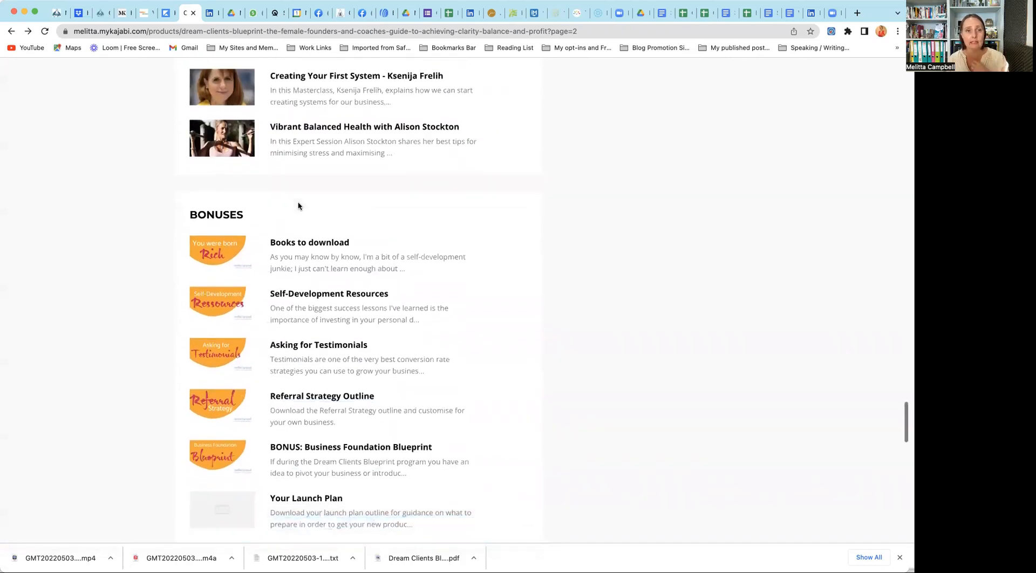
Step: Scroll past Bonuses to the Business Growth Webinar Series and Networking for Business Success sections
{"action": "scroll", "scroll_direction": "down", "scroll_amount": 3}
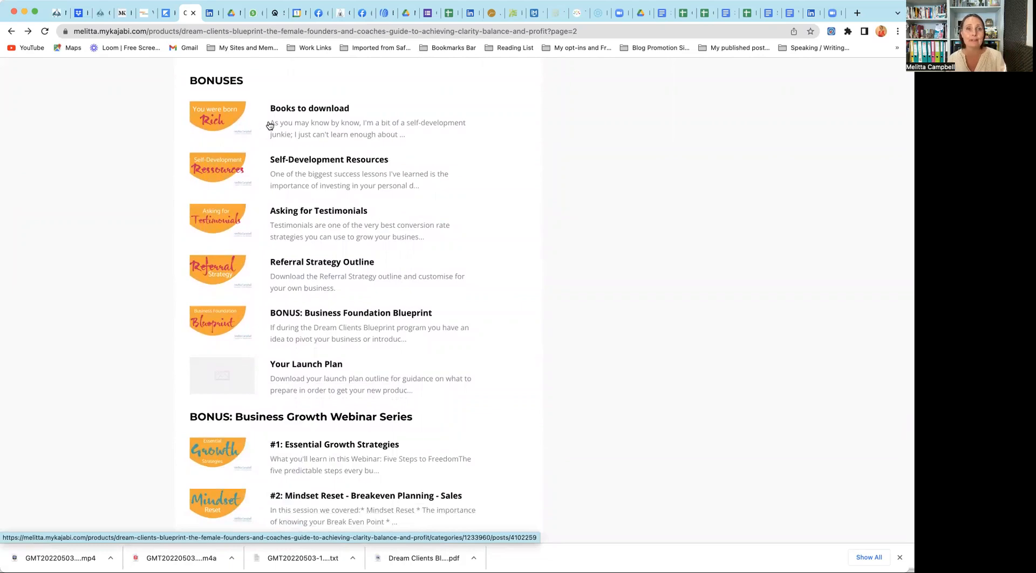
{"action": "scroll", "scroll_direction": "down", "scroll_amount": 3}
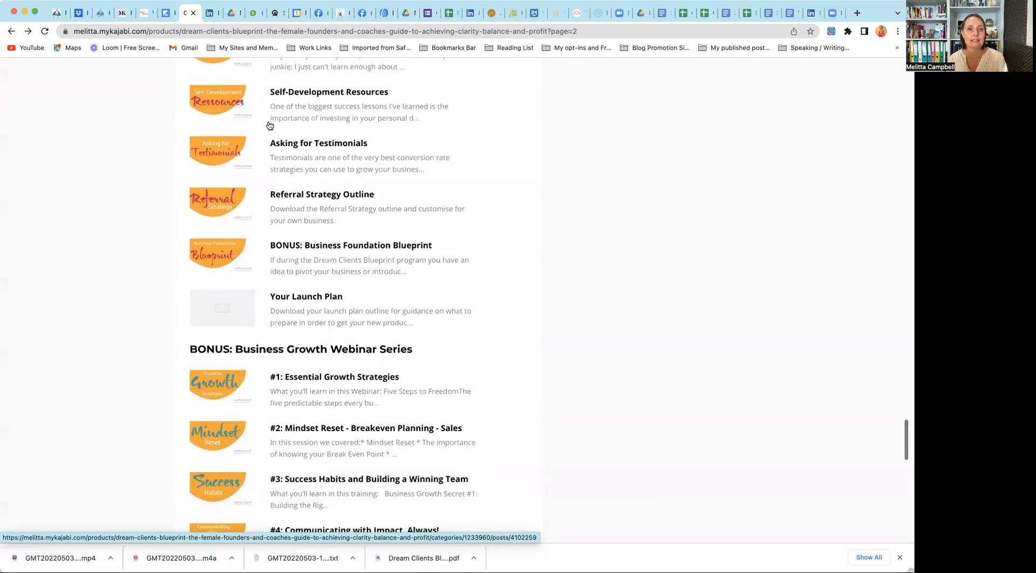
{"action": "scroll", "scroll_direction": "down", "scroll_amount": 3}
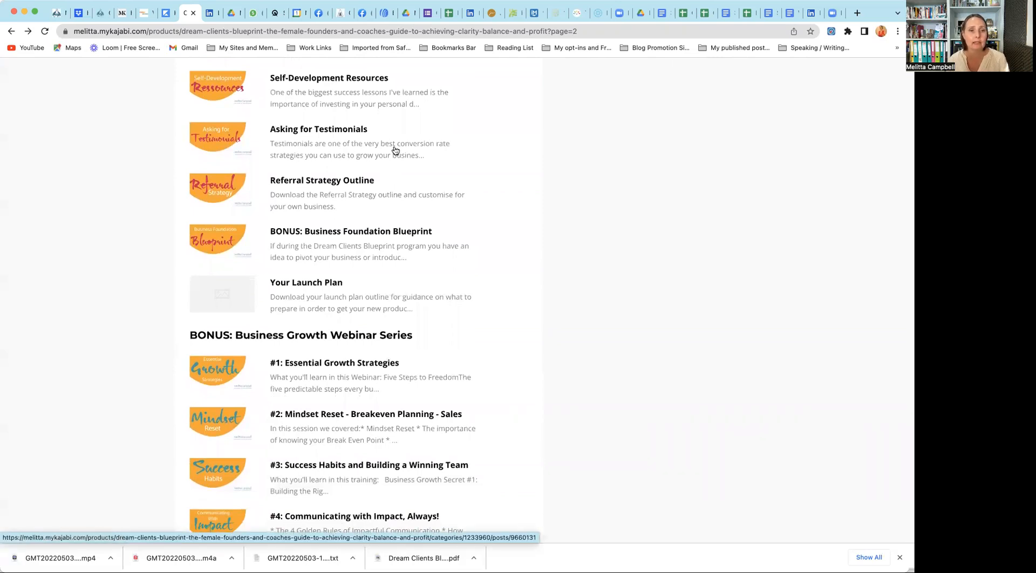
{"action": "scroll", "scroll_direction": "down", "scroll_amount": 3}
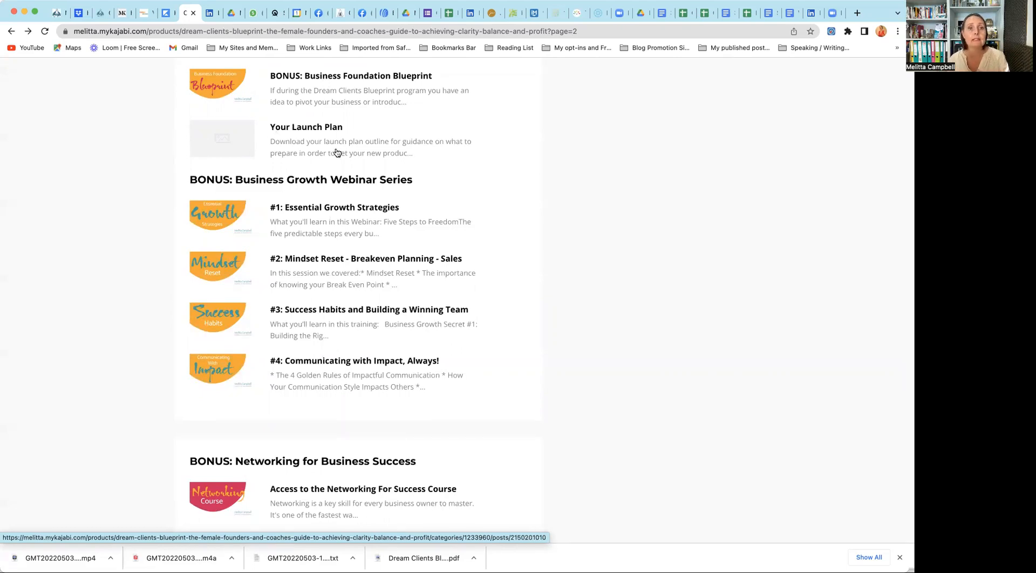
{"action": "mouse_move", "coordinate": [336, 148]}
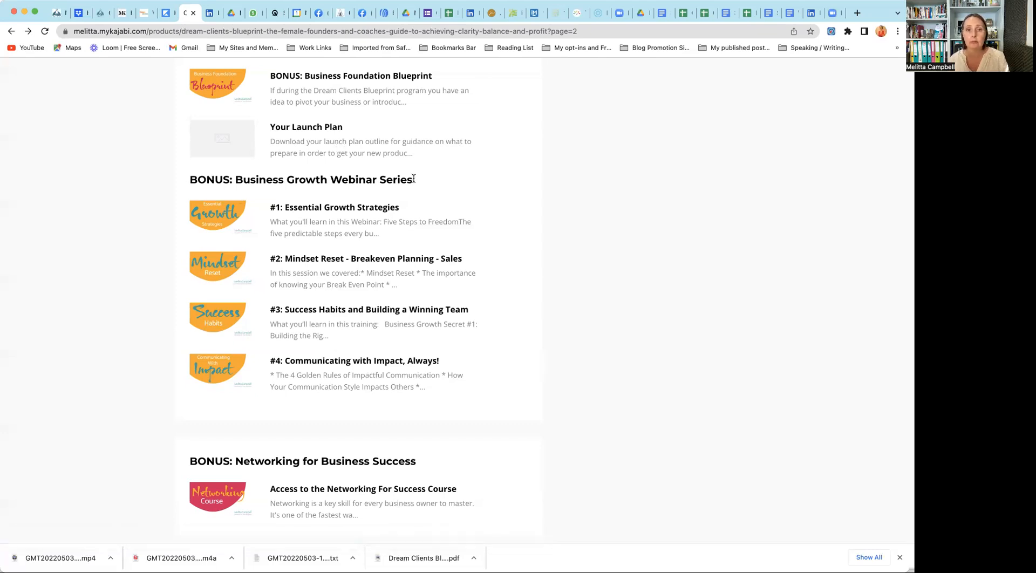
Step: Scroll through the Inspiring Interviews with Female Business Owners list down to the page-number links
{"action": "scroll", "scroll_direction": "down", "scroll_amount": 3}
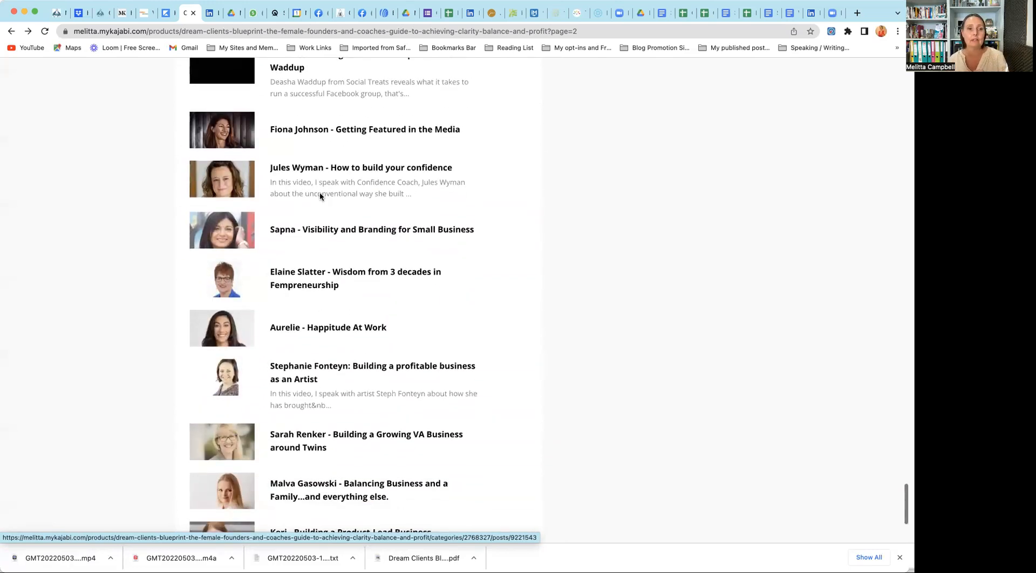
{"action": "scroll", "scroll_direction": "up", "scroll_amount": 3}
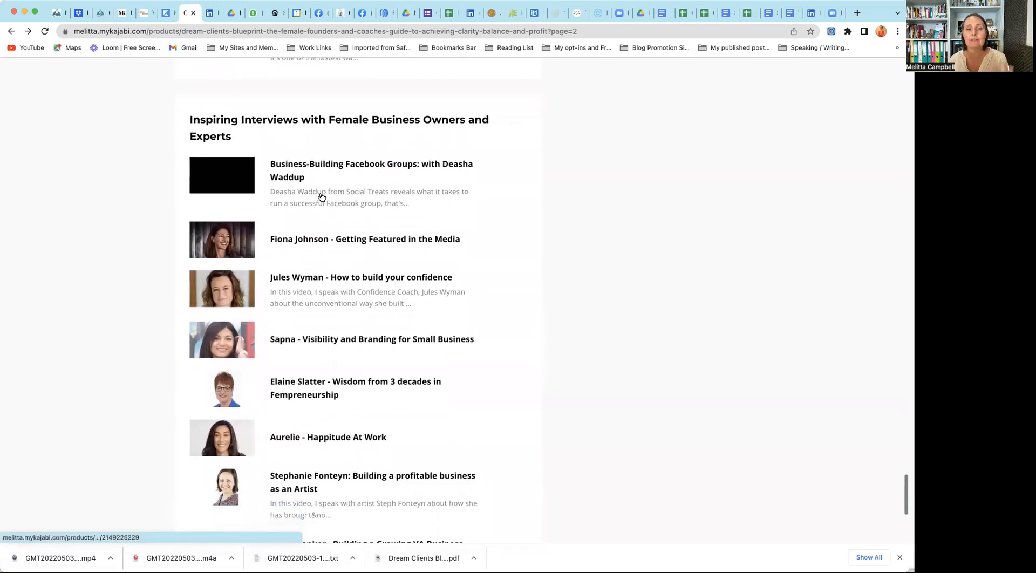
{"action": "scroll", "scroll_direction": "down", "scroll_amount": 3}
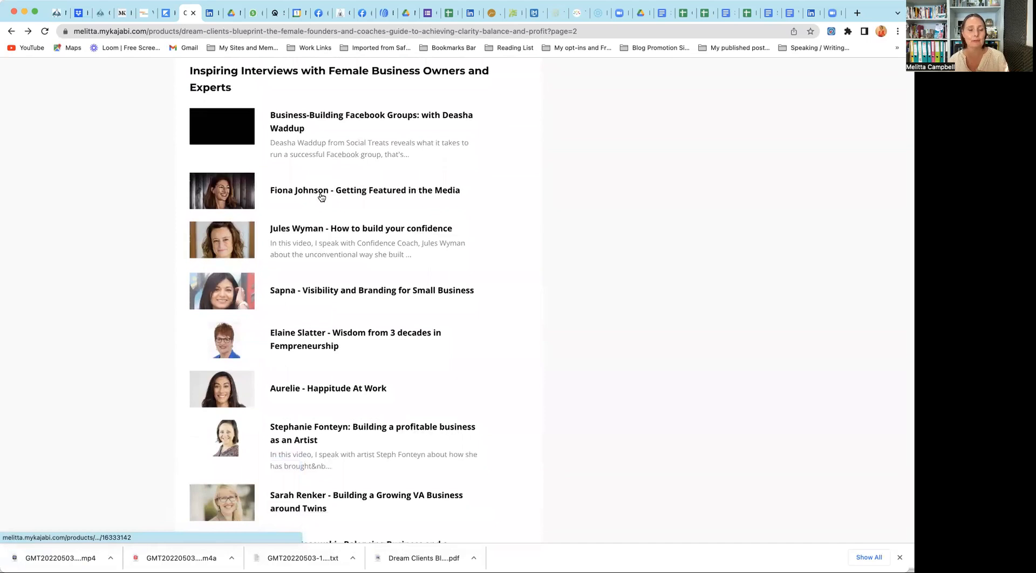
{"action": "scroll", "scroll_direction": "down", "scroll_amount": 3}
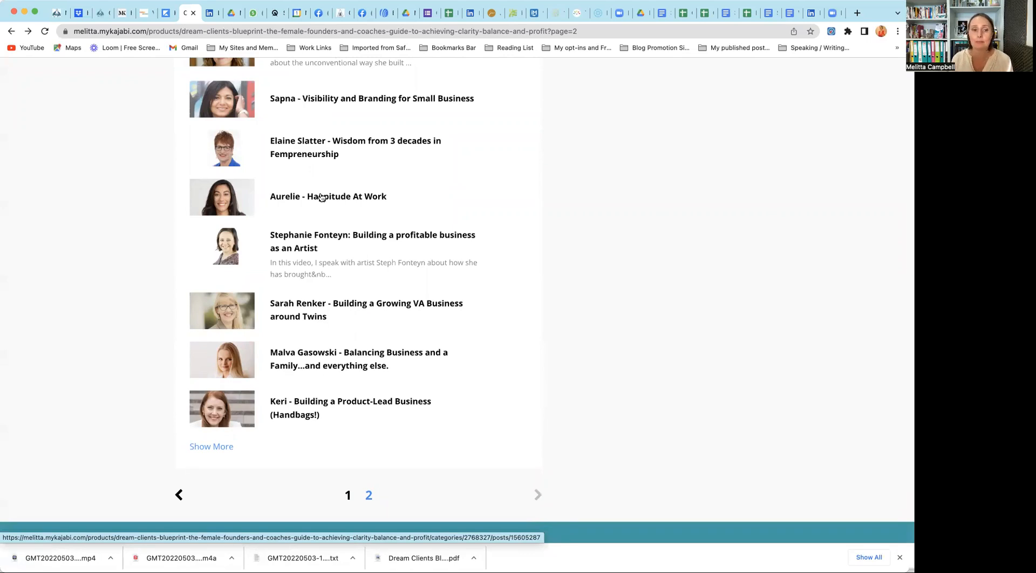
{"action": "scroll", "scroll_direction": "down", "scroll_amount": 3}
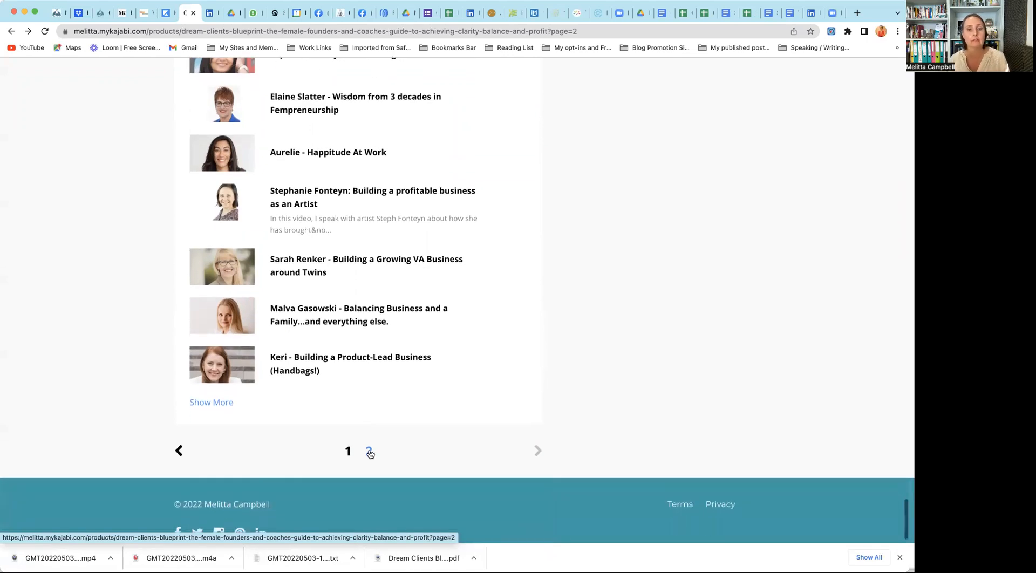
{"action": "left_click", "coordinate": [369, 451]}
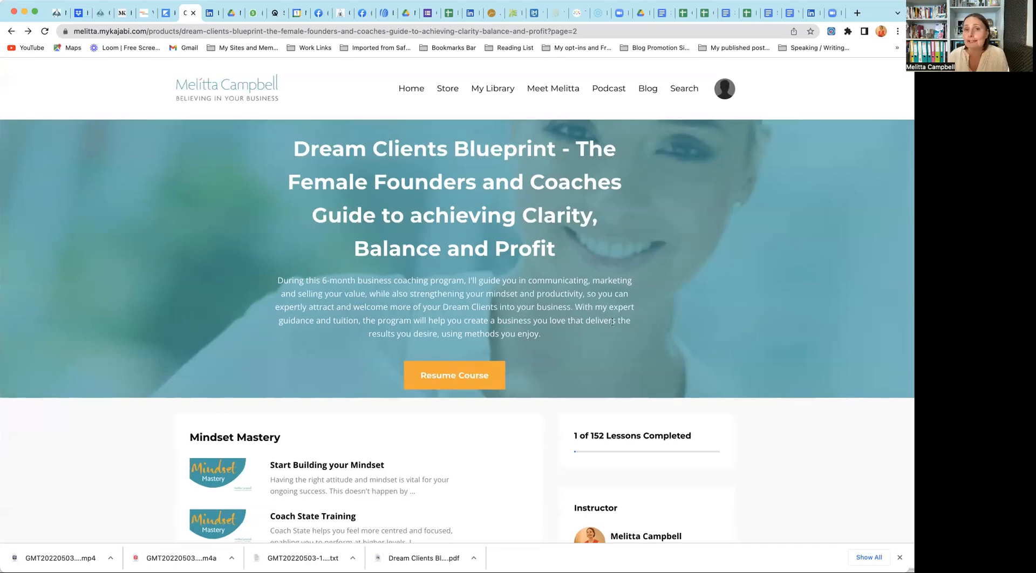
{"action": "mouse_move", "coordinate": [610, 322]}
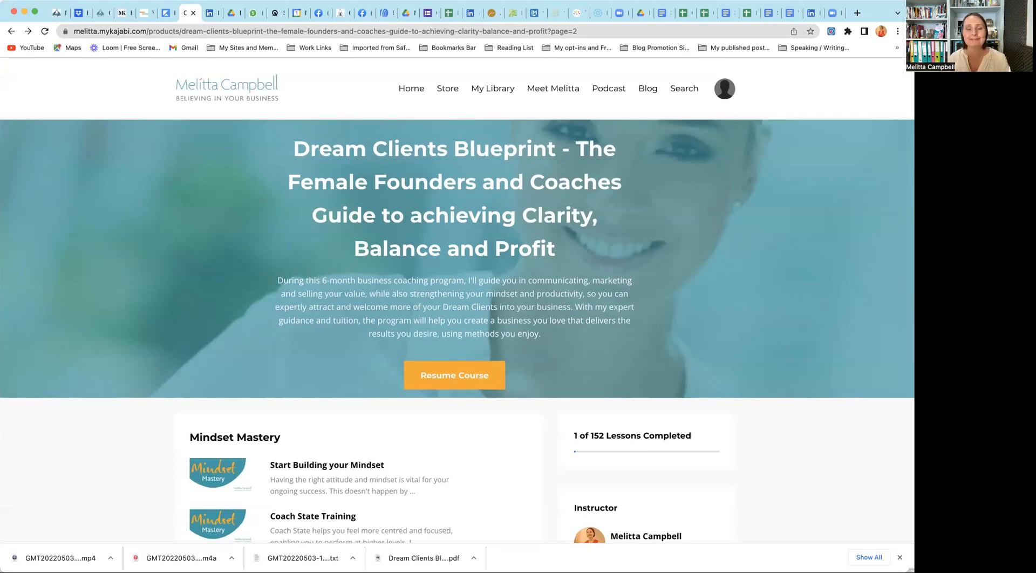